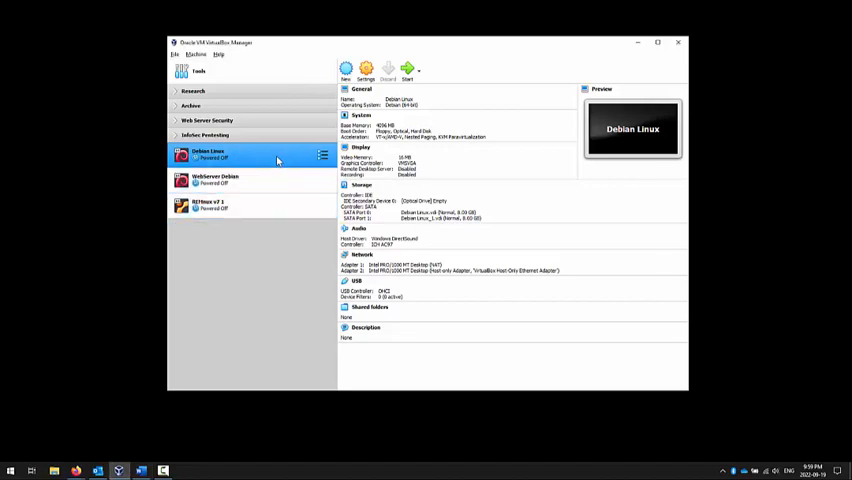
Step: Full-clone the Debian Linux machine under the default name 'Debian Linux Clone'
left_click(240, 180)
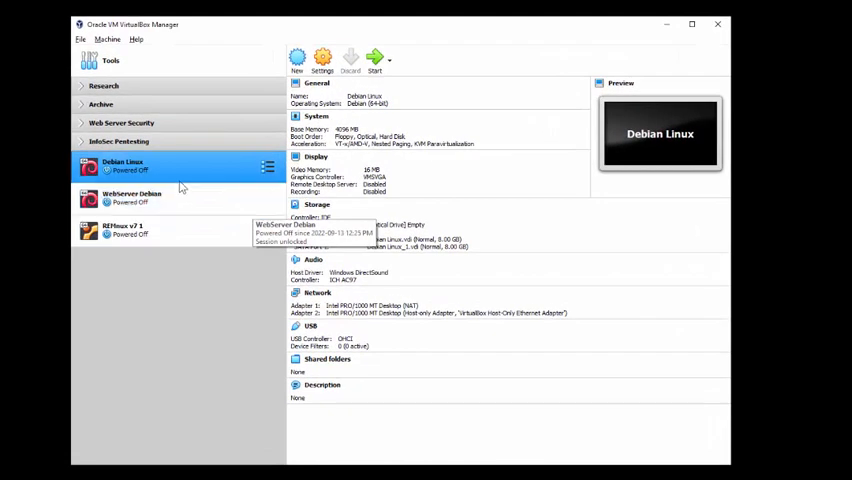
right_click(123, 165)
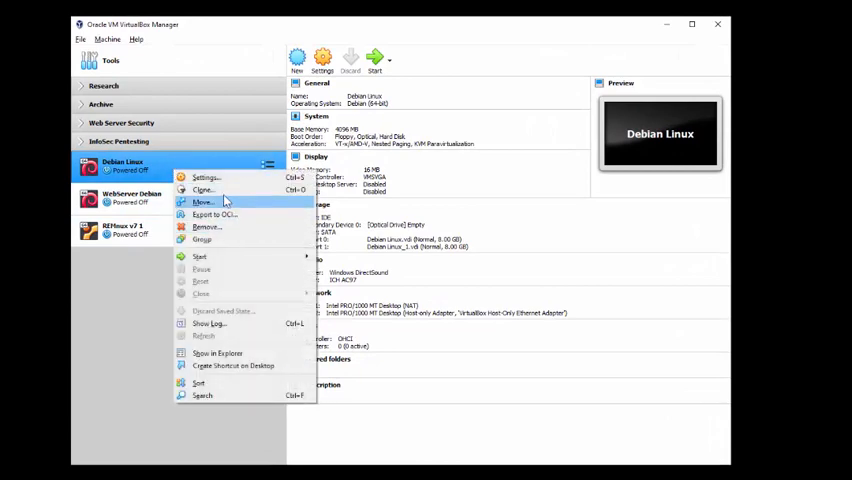
left_click(203, 190)
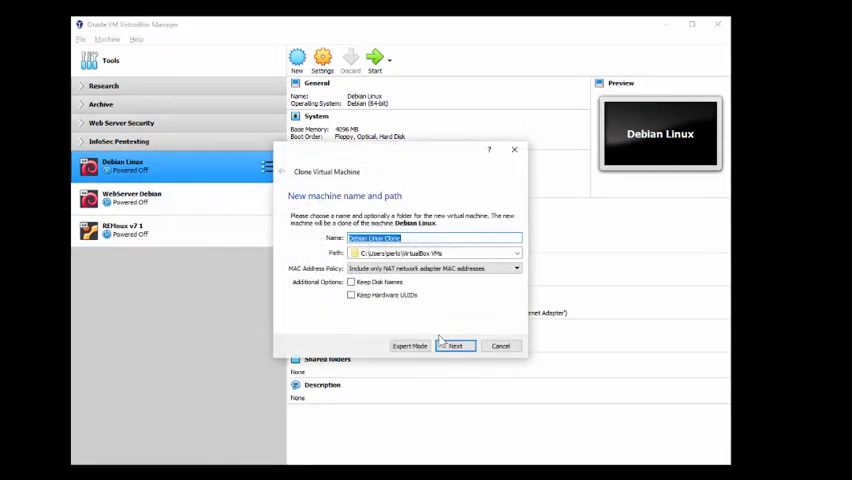
left_click(455, 345)
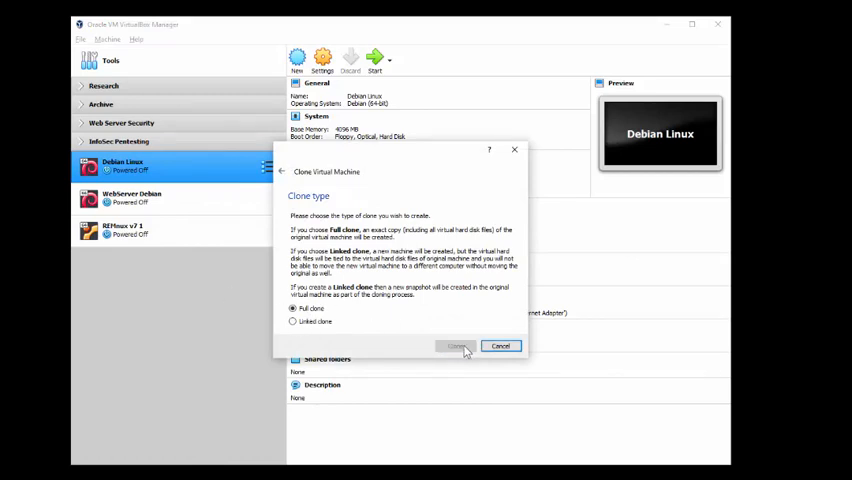
left_click(455, 346)
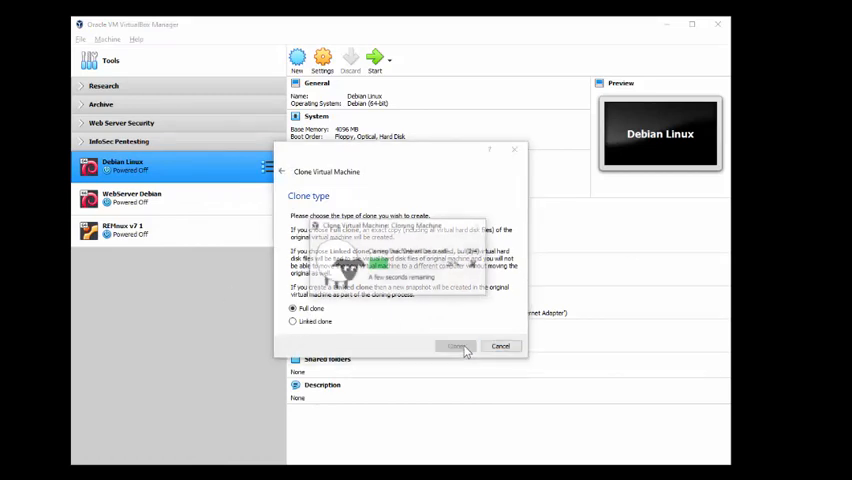
left_click(454, 346)
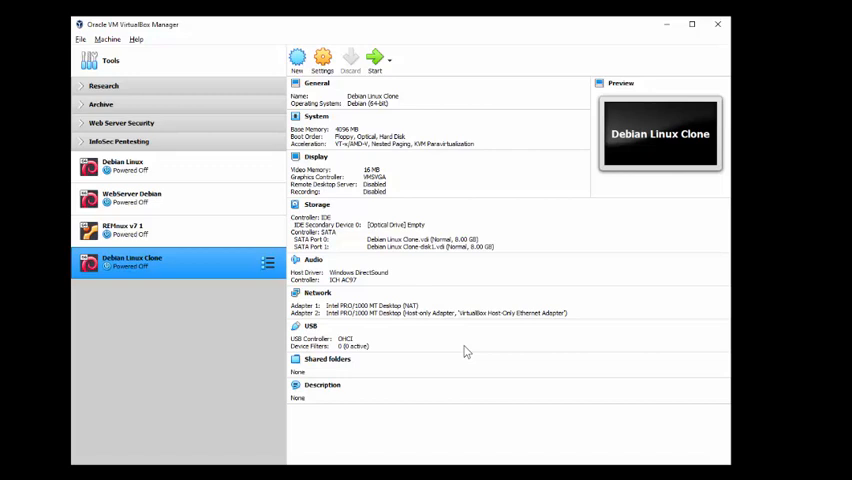
left_click(140, 166)
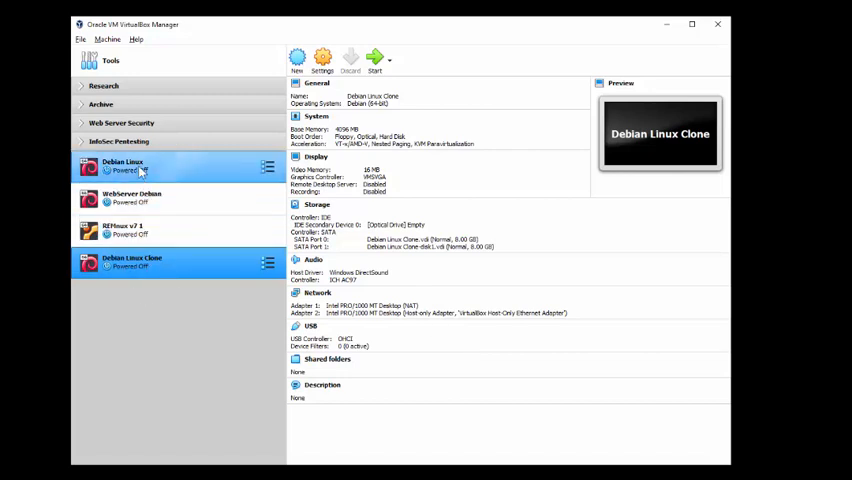
left_click(123, 163)
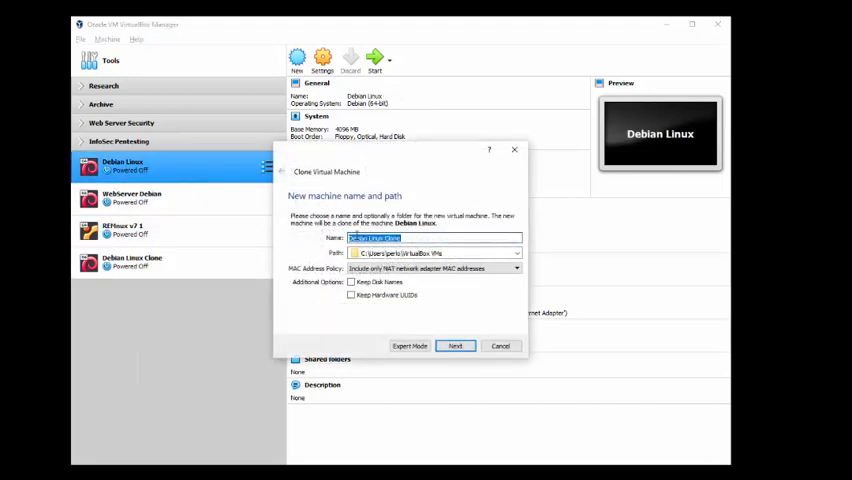
mouse_move(454, 334)
type(" v2")
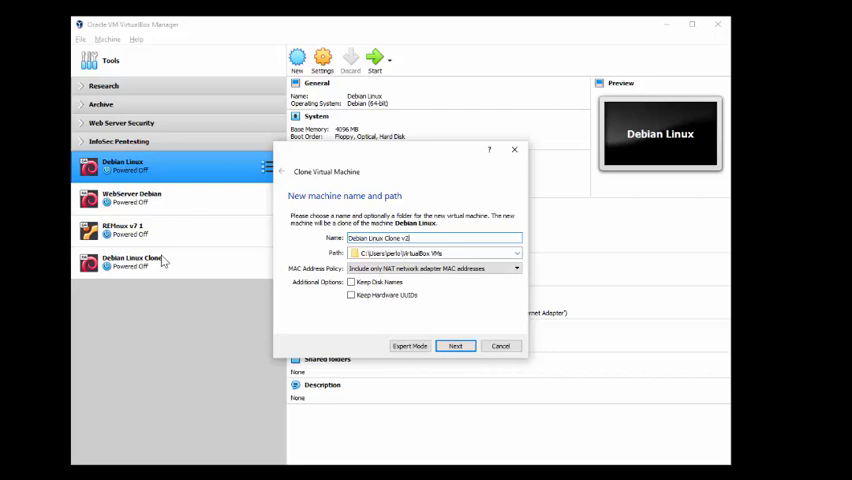
mouse_move(180, 261)
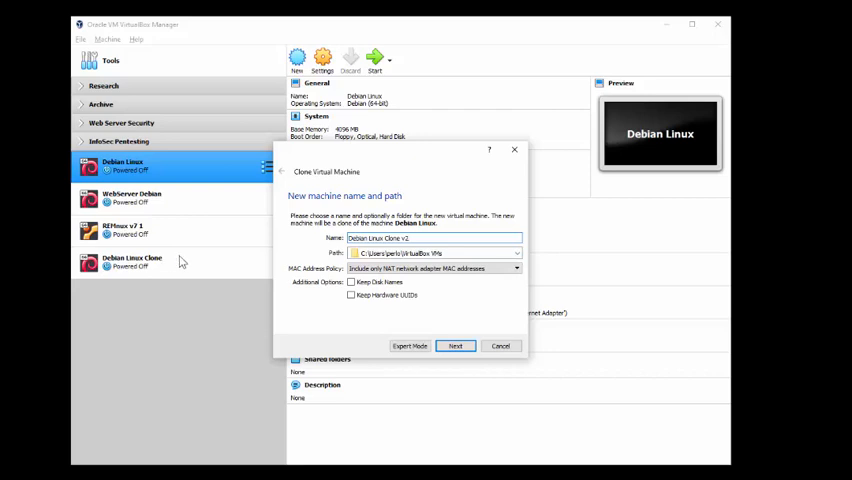
mouse_move(351, 295)
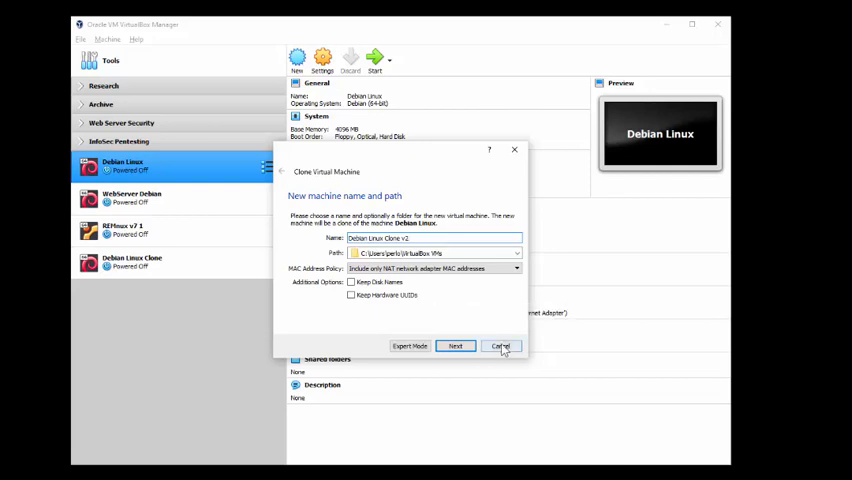
left_click(500, 346)
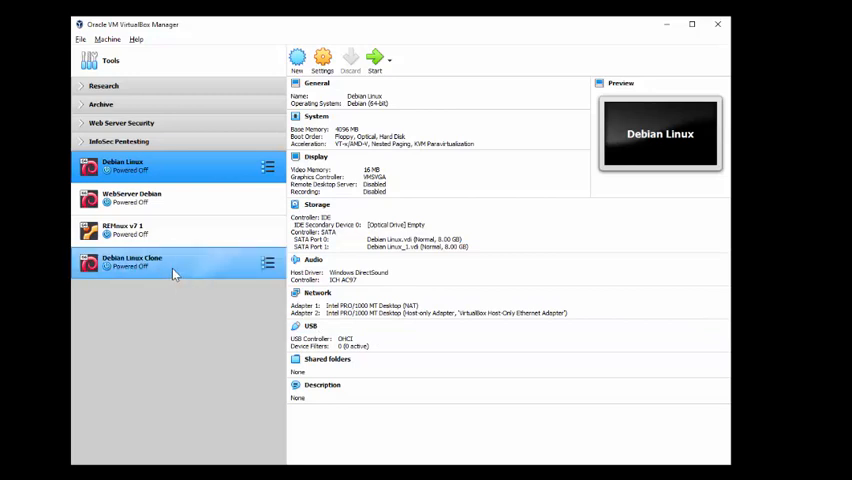
mouse_move(172, 273)
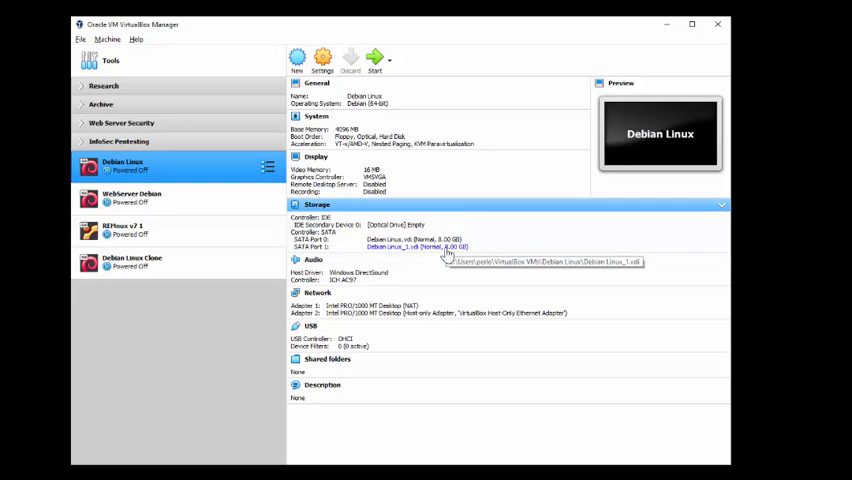
left_click(131, 261)
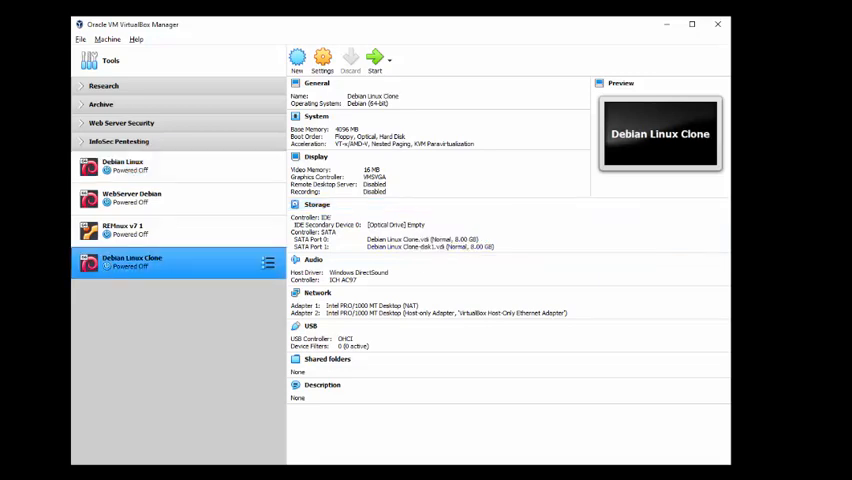
left_click(123, 165)
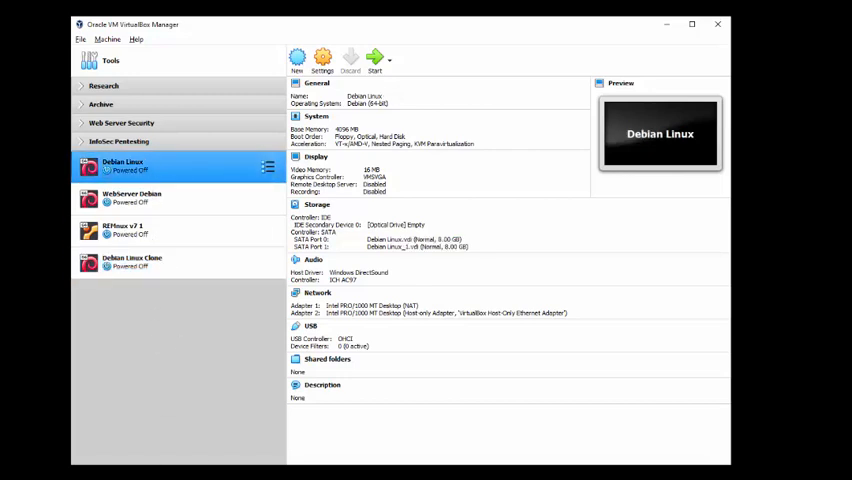
mouse_move(237, 453)
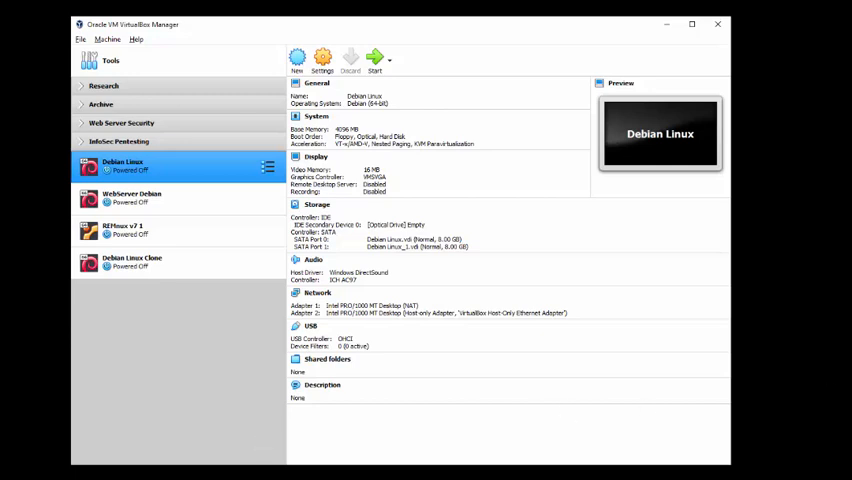
mouse_move(472, 182)
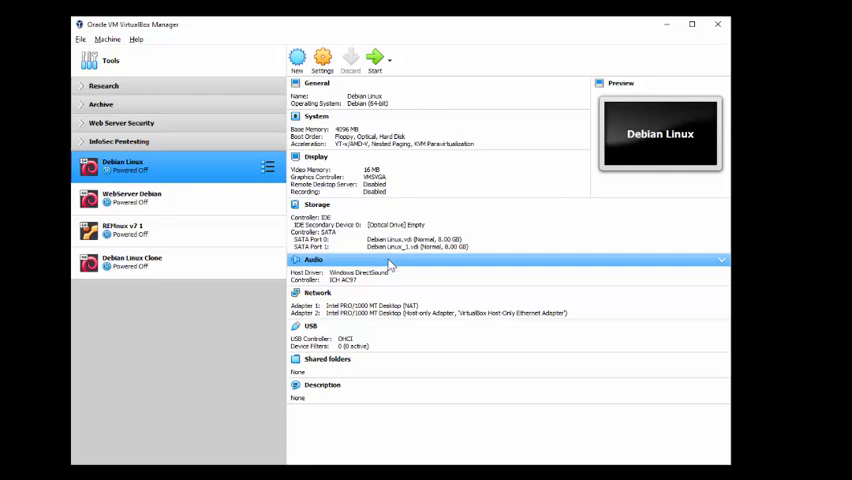
mouse_move(415, 280)
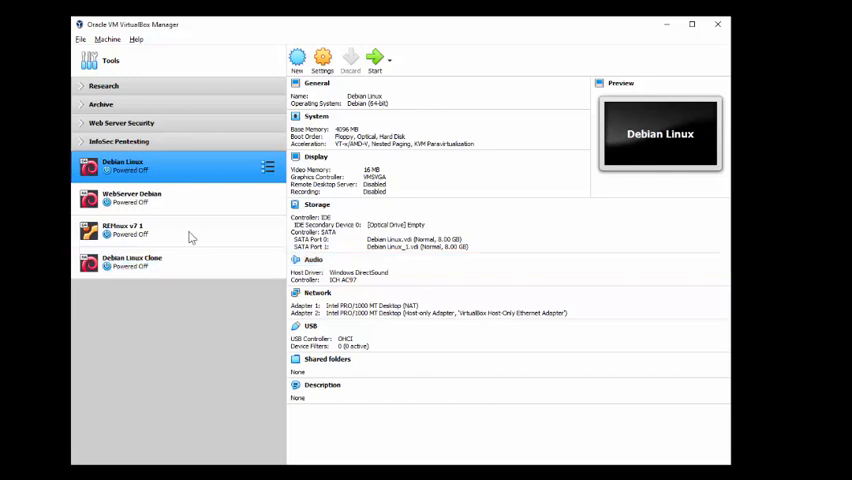
Step: Open the Host Network Manager from the File menu
left_click(82, 39)
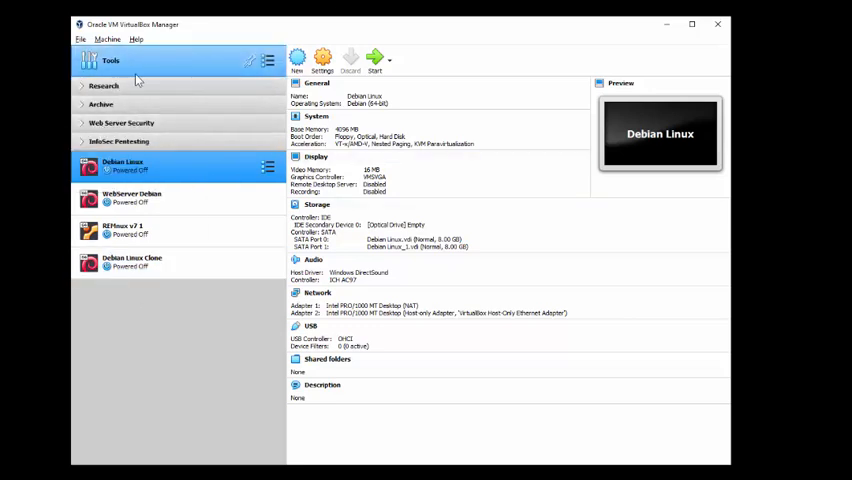
left_click(85, 39)
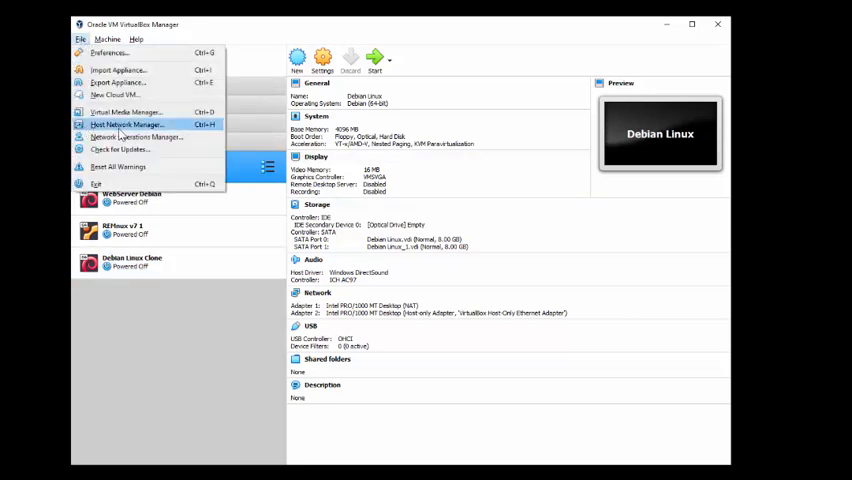
mouse_move(126, 124)
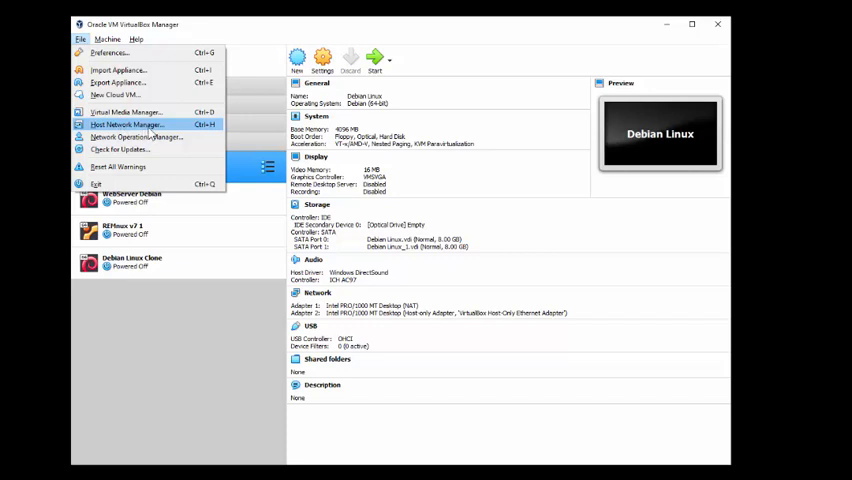
mouse_move(205, 124)
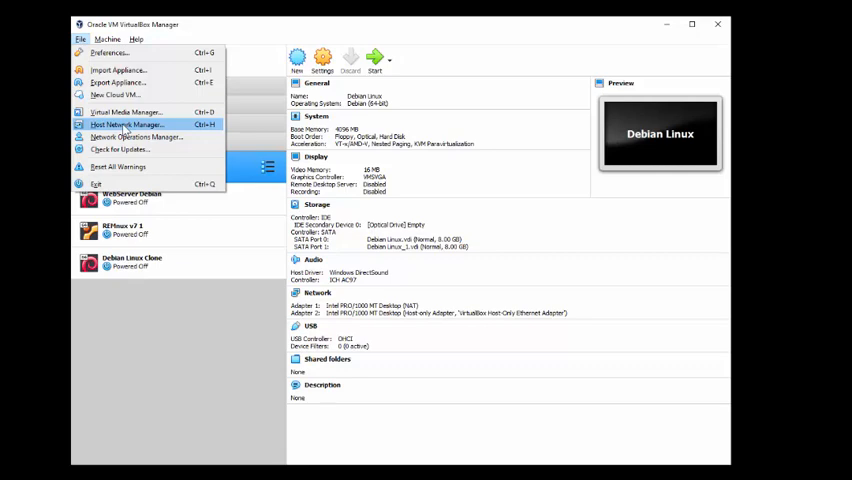
left_click(127, 124)
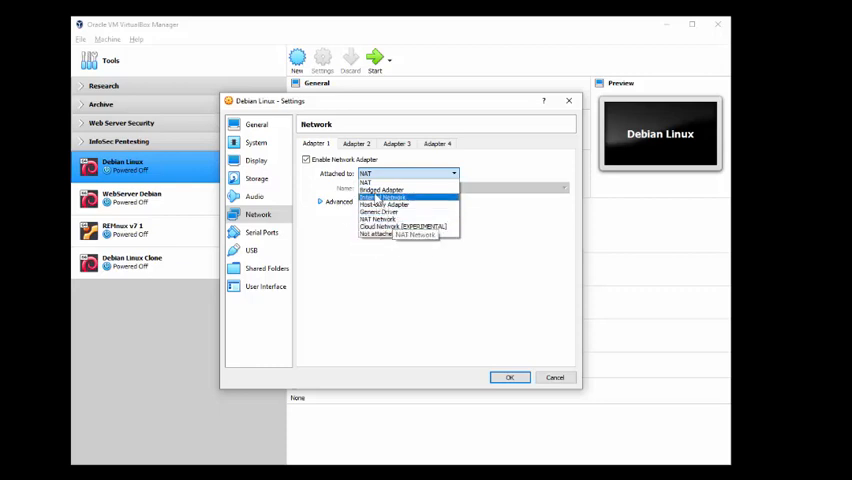
mouse_move(384, 205)
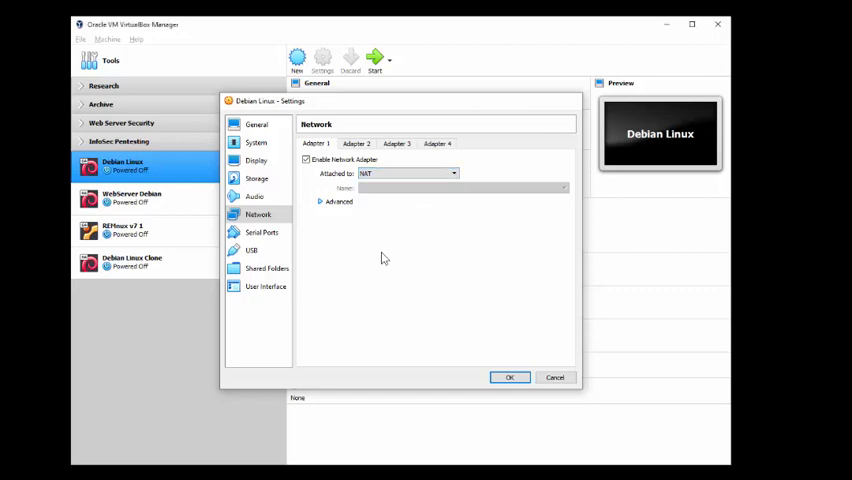
Step: Reopen Host Network Manager to view the host-only adapter at 192.168.56.1/24
left_click(509, 377)
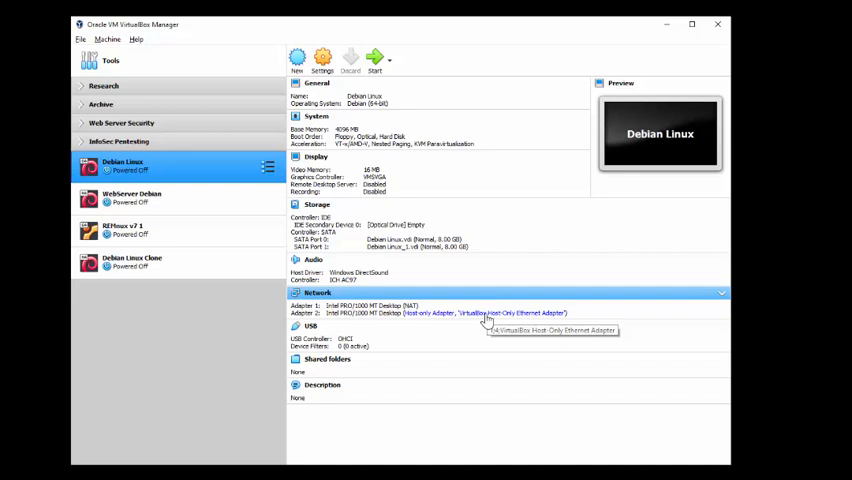
left_click(84, 39)
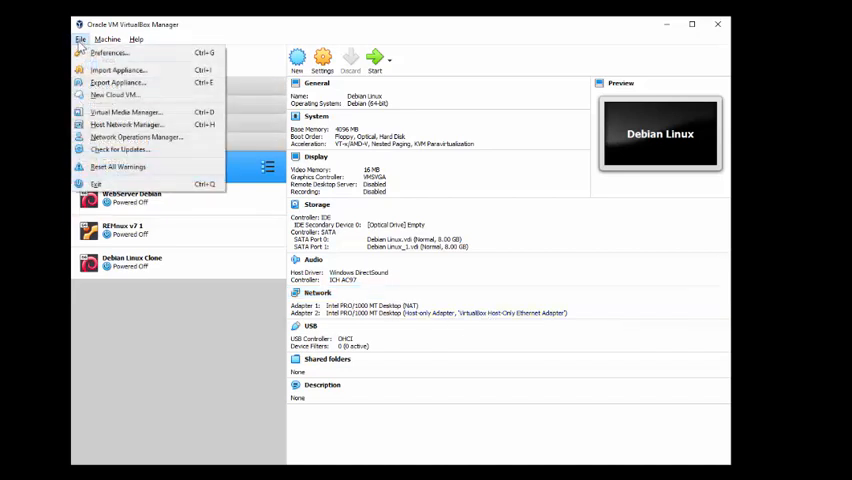
mouse_move(125, 124)
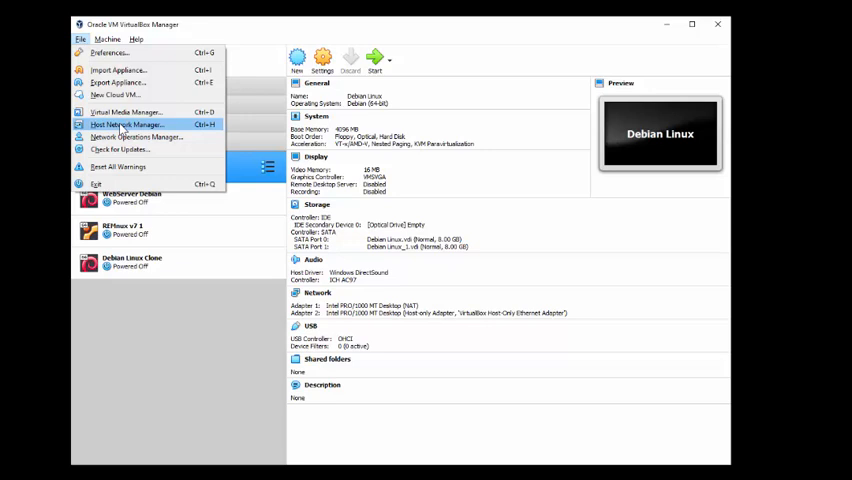
mouse_move(213, 131)
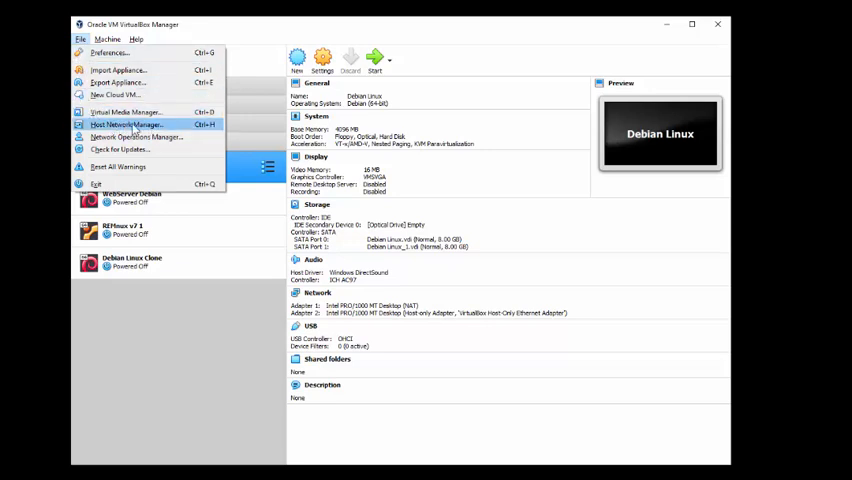
left_click(121, 124)
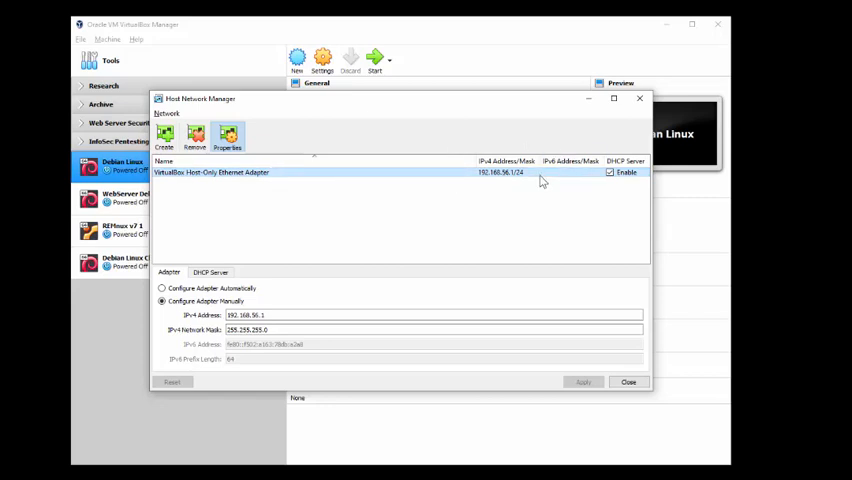
mouse_move(433, 177)
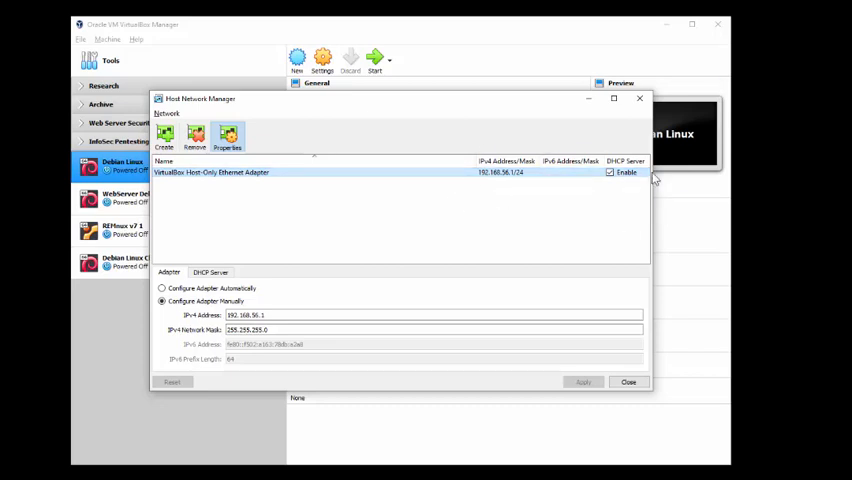
mouse_move(222, 301)
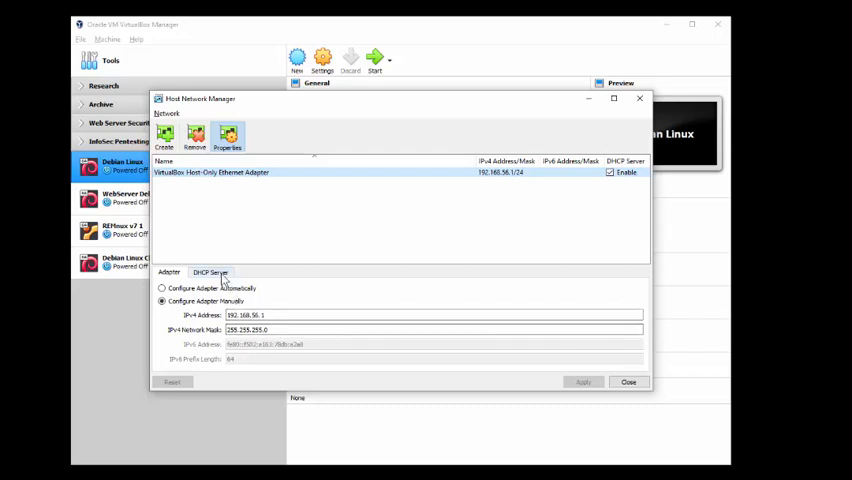
Step: Show DHCP server settings: server 192.168.56.100, range 192.168.56.101–254
left_click(211, 272)
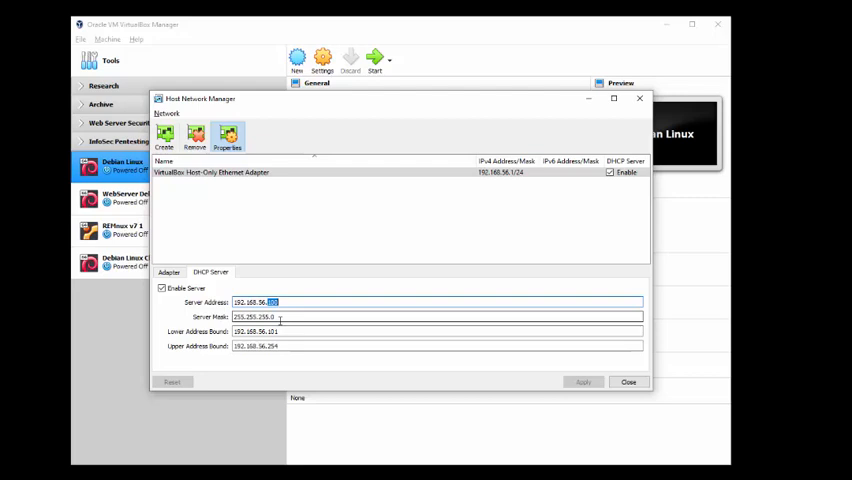
mouse_move(256, 287)
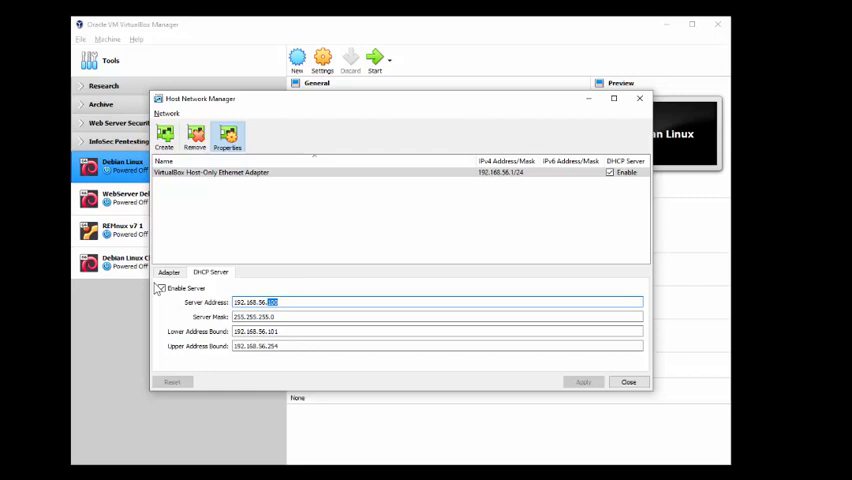
left_click(166, 288)
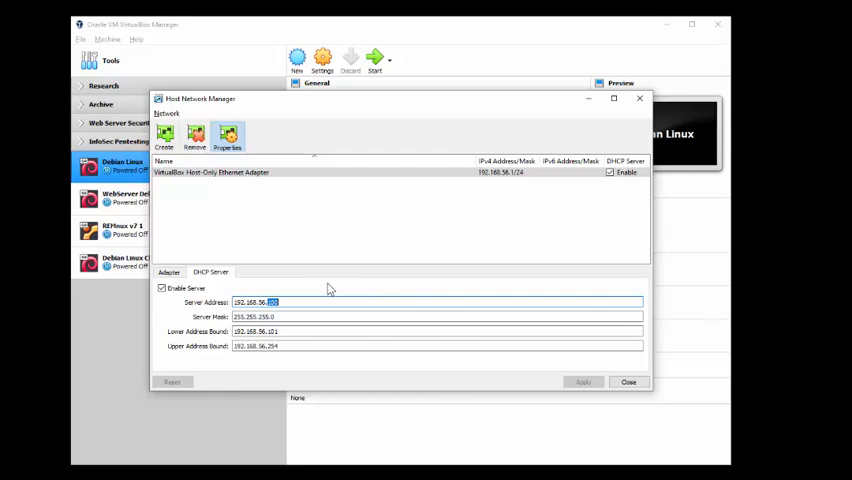
mouse_move(275, 366)
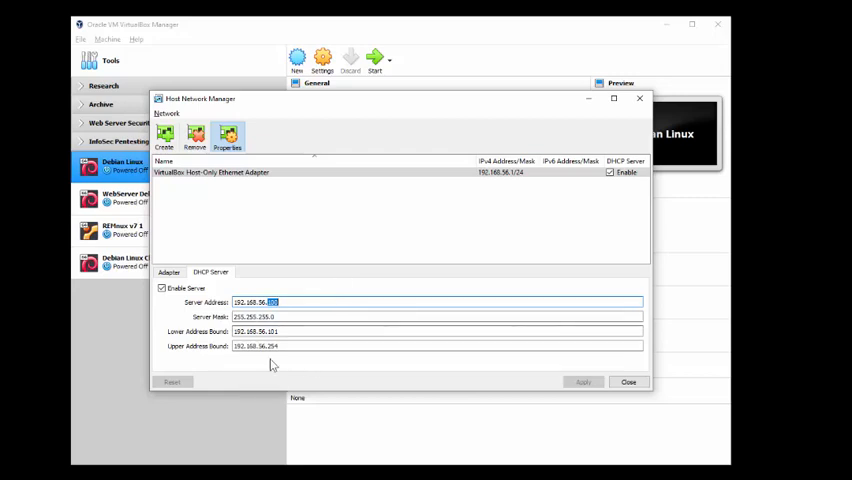
mouse_move(305, 346)
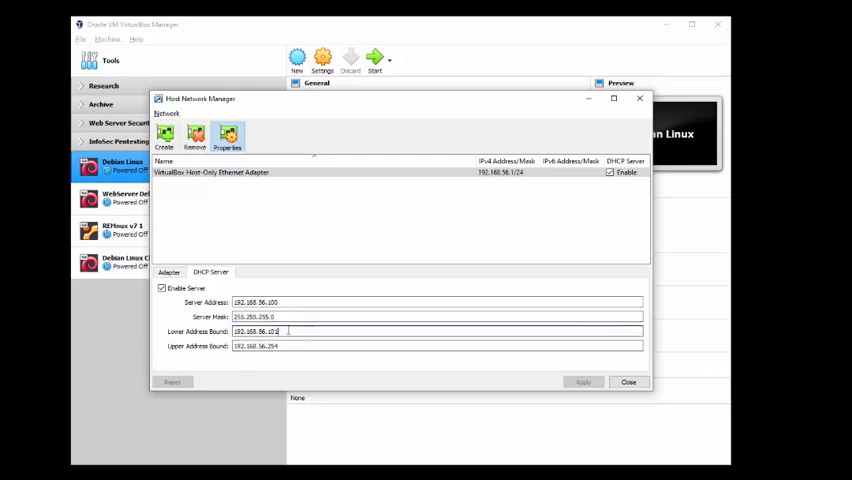
Step: Review the DHCP lower address bound, then return to the adapter's 192.168.56.1 / 255.255.255.0 settings
triple_click(262, 331)
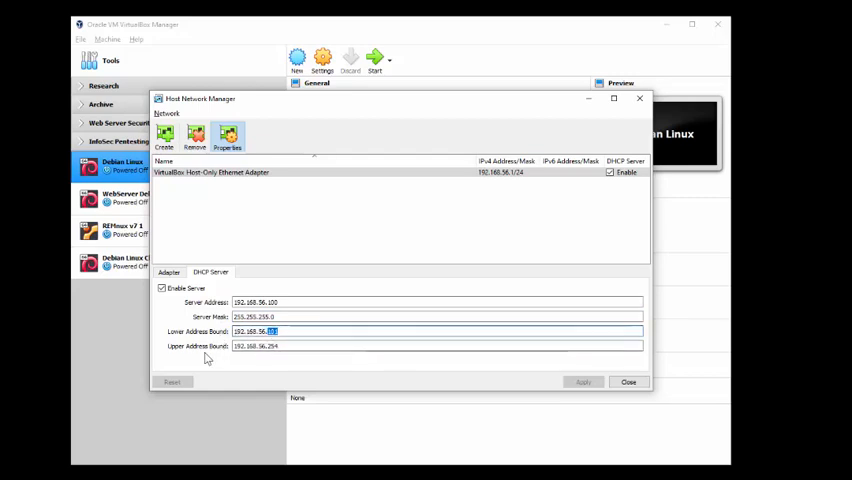
mouse_move(212, 351)
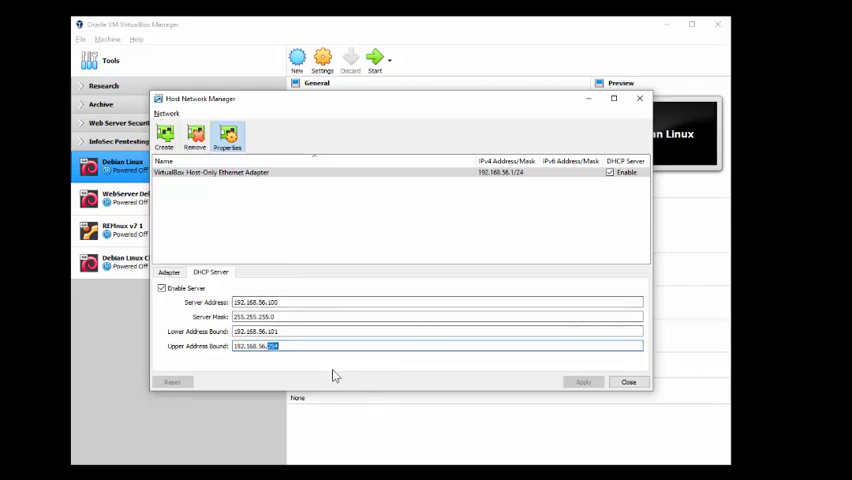
left_click(172, 272)
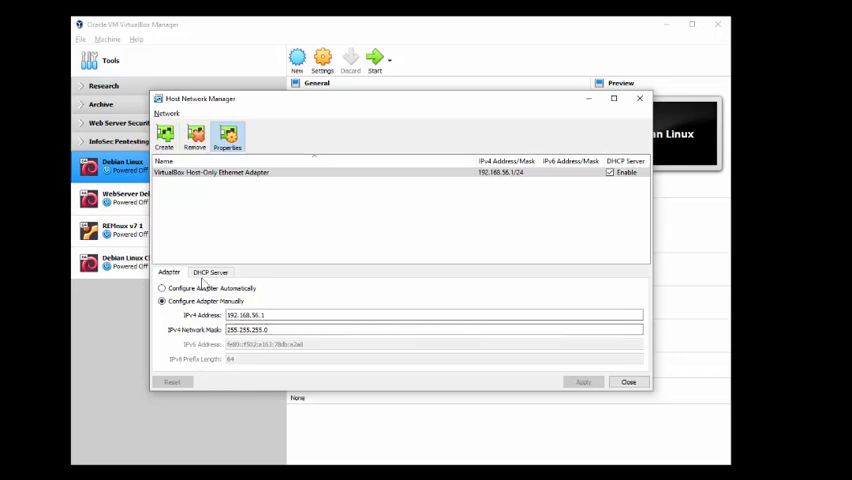
Step: Compare the adapter's address and mask against the DHCP server's address and mask
left_click(210, 272)
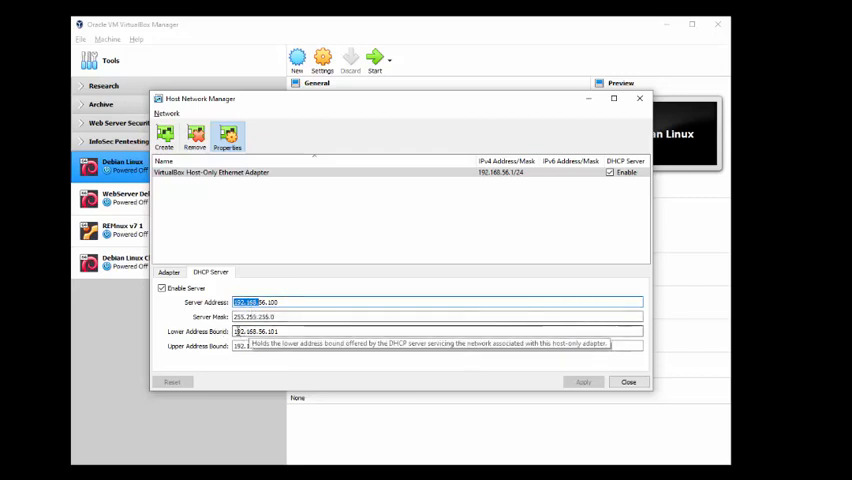
left_click(176, 272)
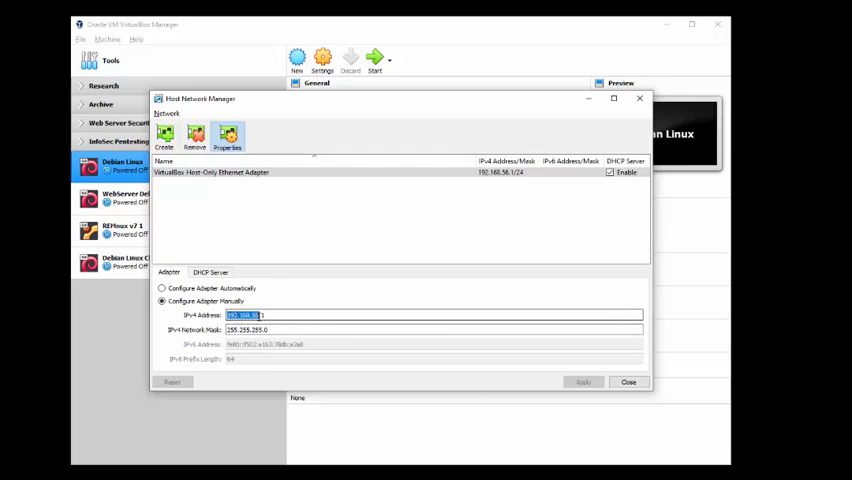
left_click(210, 272)
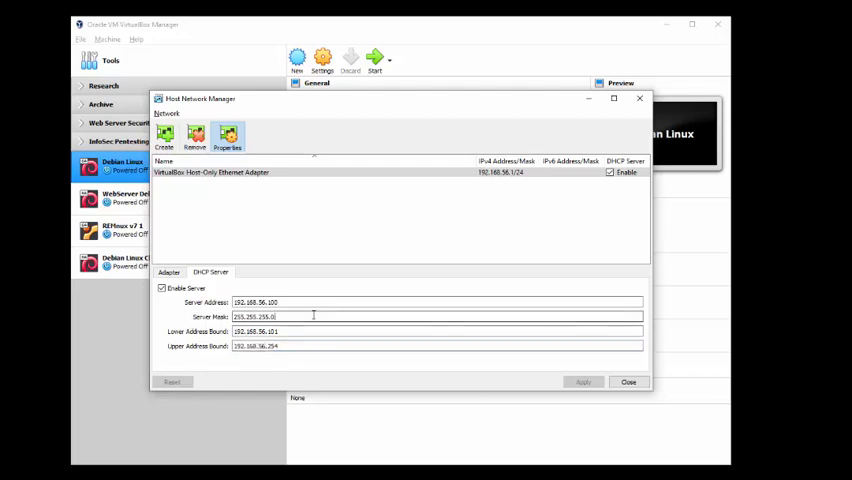
left_click(174, 272)
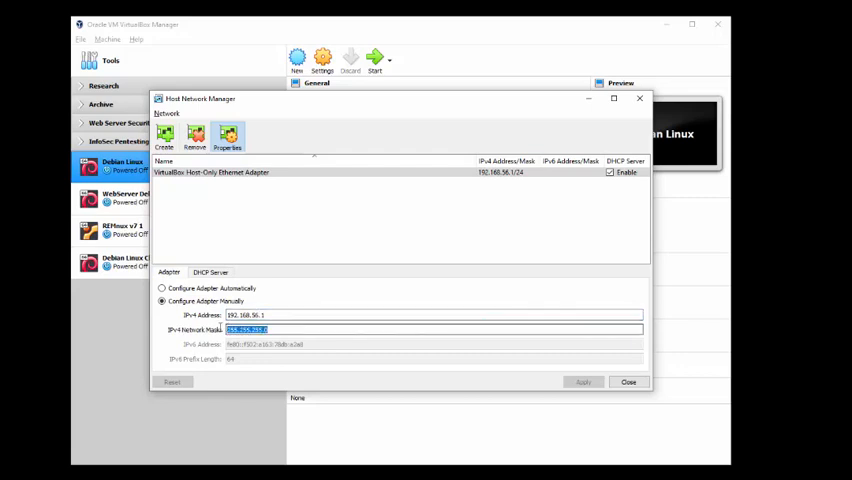
left_click(210, 272)
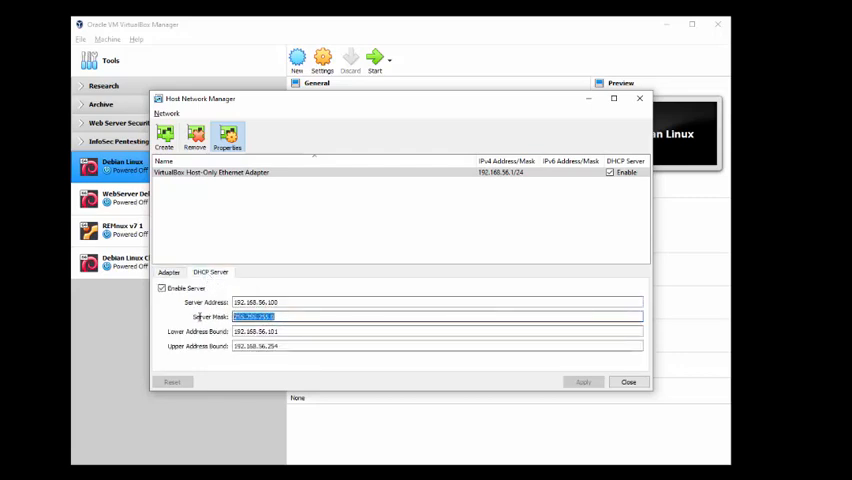
left_click(176, 272)
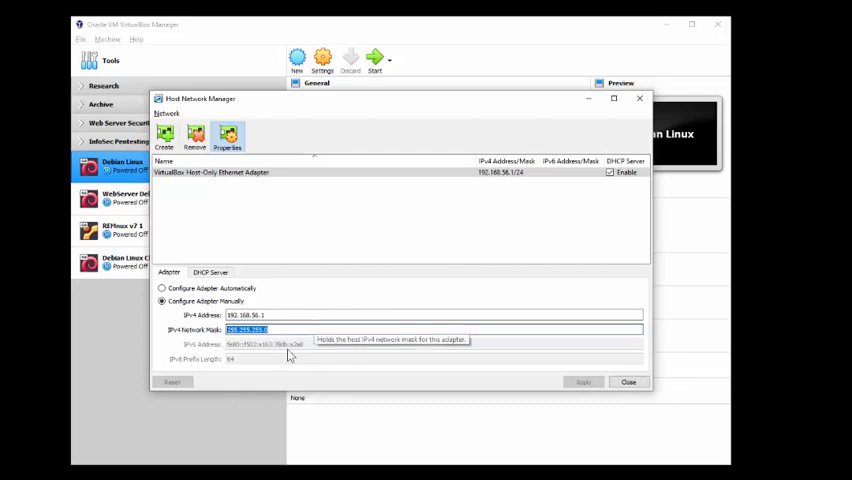
mouse_move(224, 384)
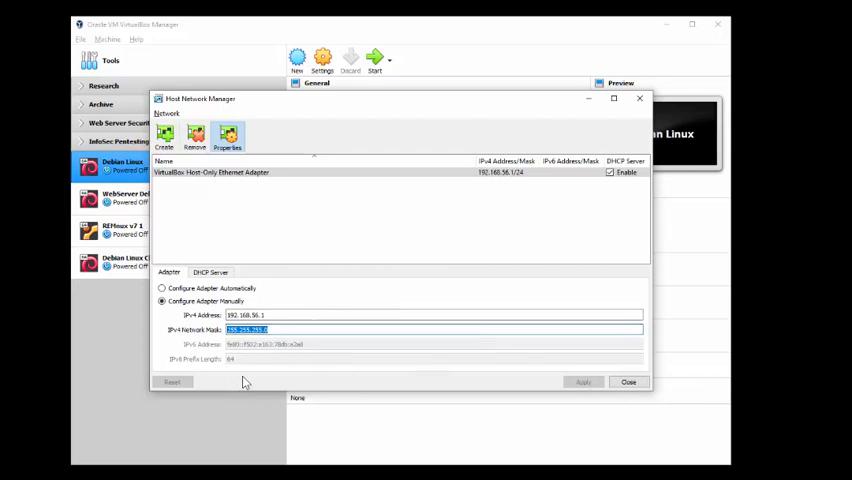
mouse_move(278, 408)
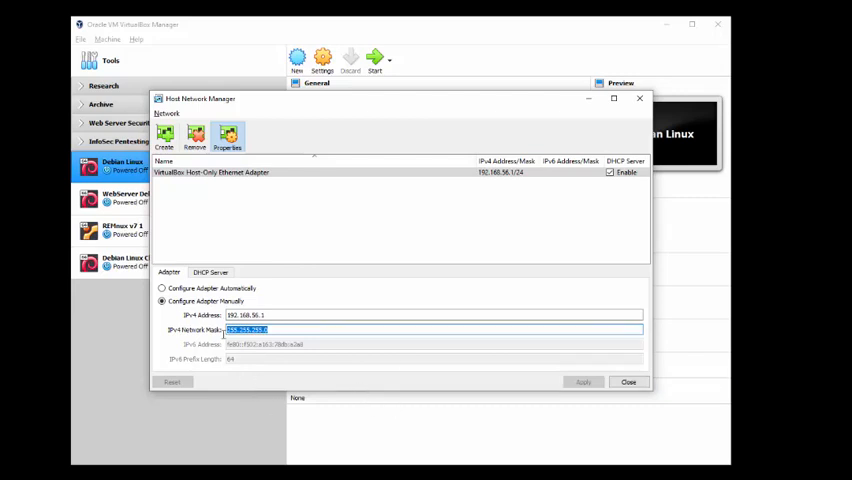
mouse_move(248, 302)
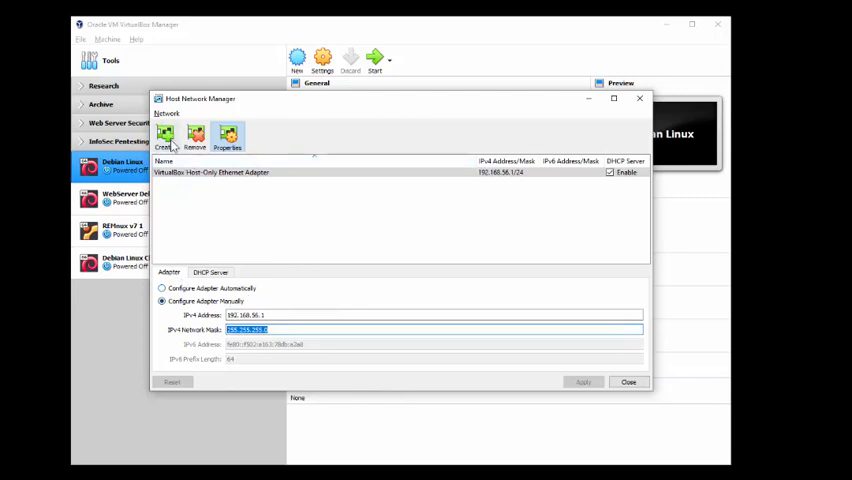
mouse_move(388, 274)
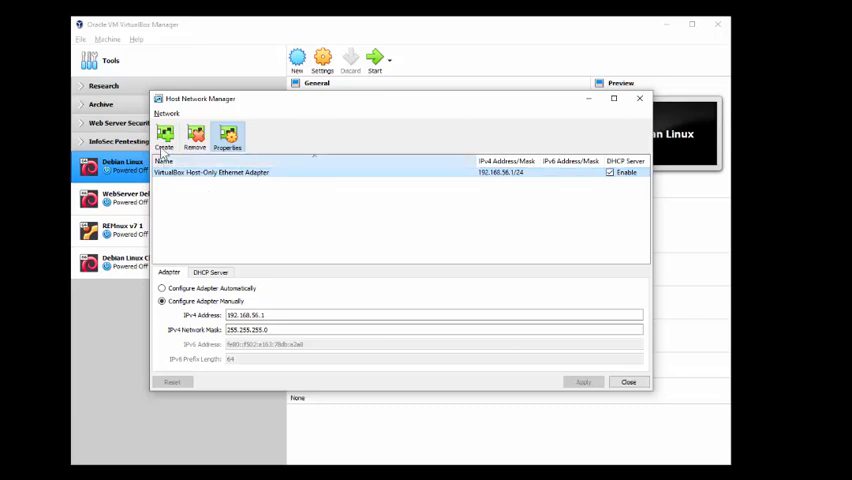
mouse_move(166, 135)
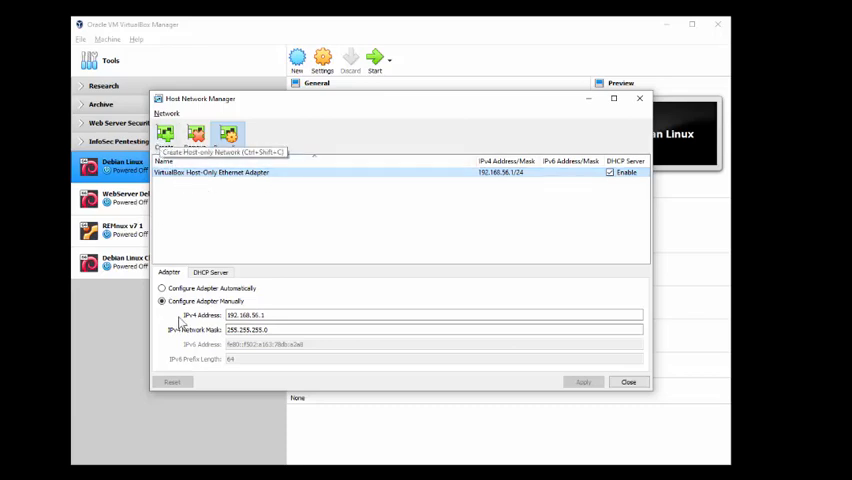
Step: Check the DHCP Server tab once more and close Host Network Manager unchanged
left_click(210, 272)
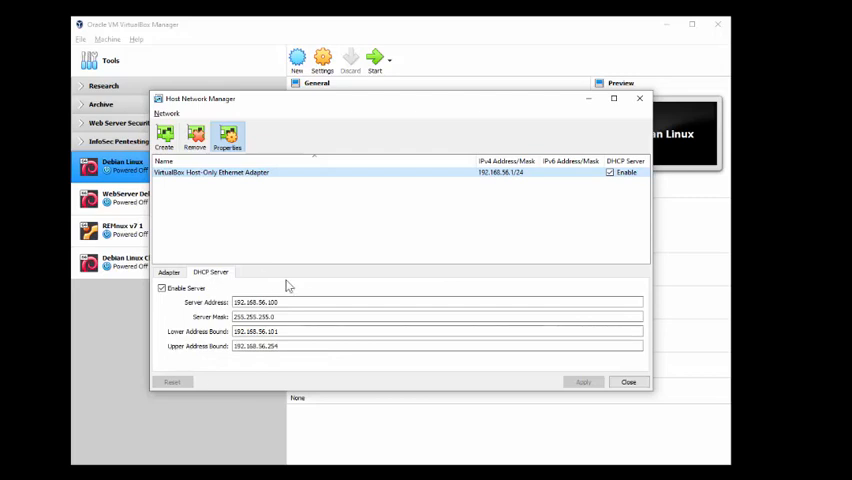
mouse_move(205, 283)
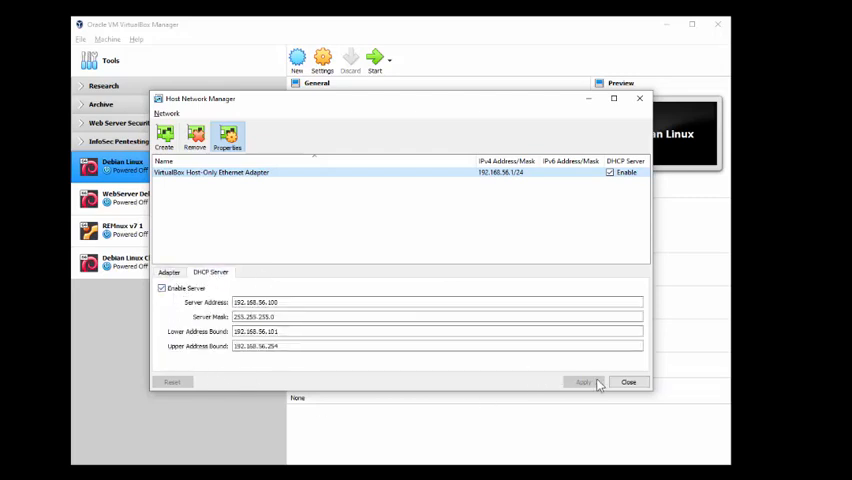
left_click(575, 381)
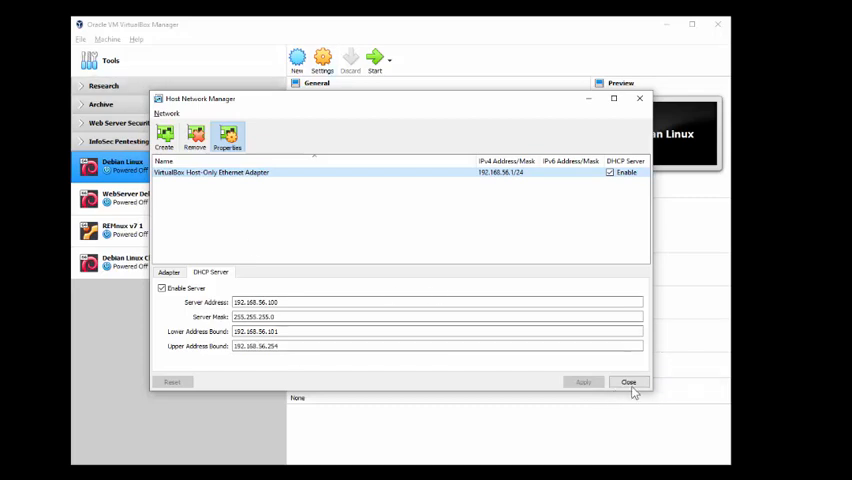
left_click(629, 382)
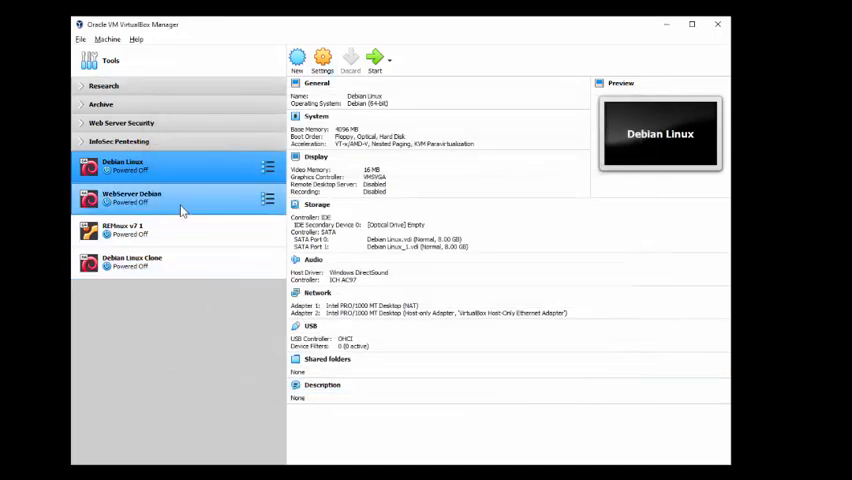
Step: Select the original Debian Linux machine, not the clone, and boot it
left_click(131, 261)
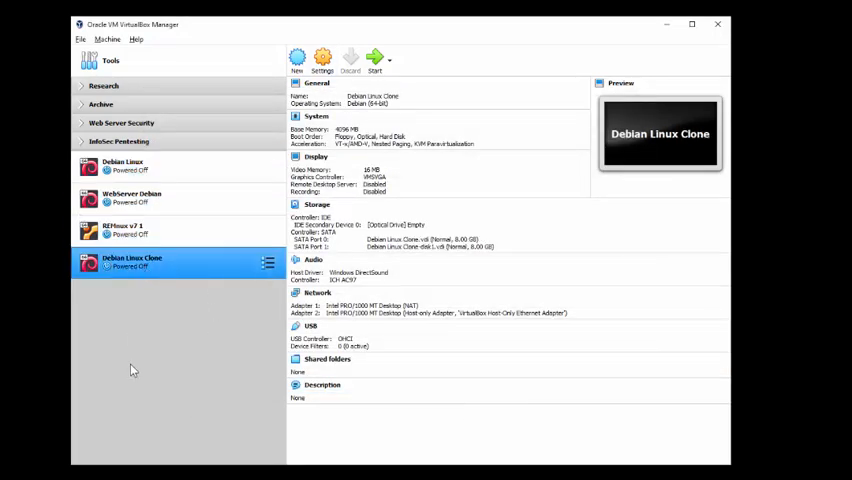
left_click(124, 166)
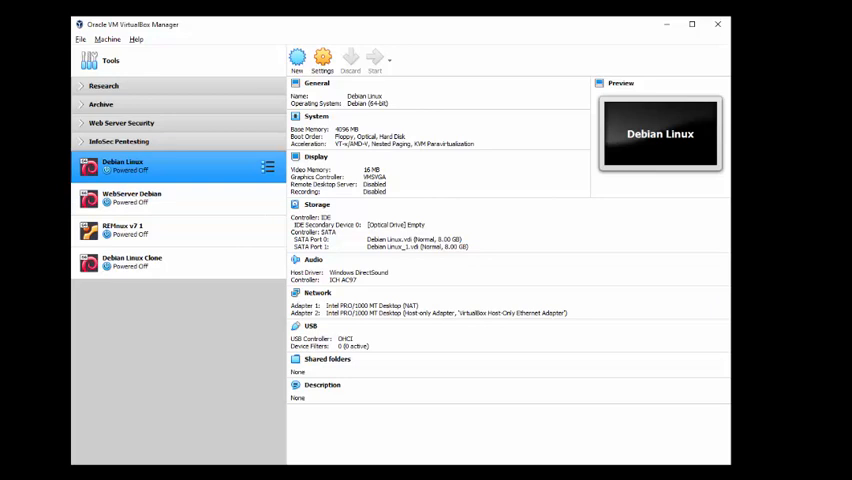
left_click(377, 58)
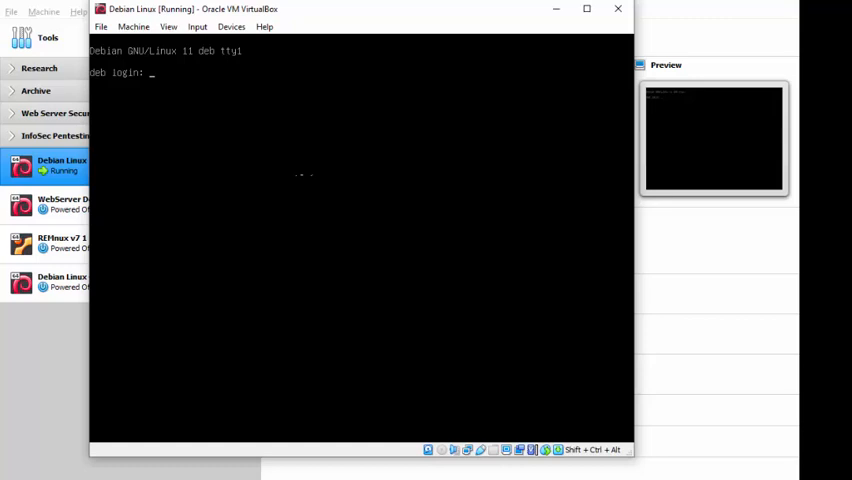
type("root")
type("ip addr")
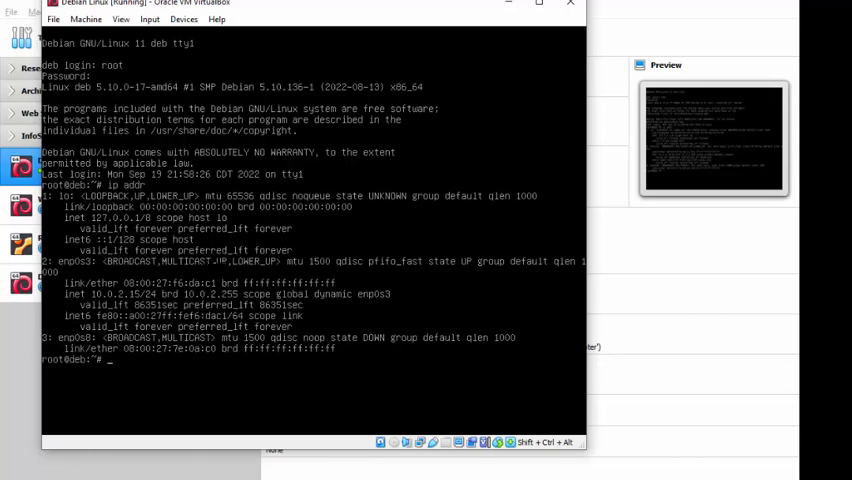
Step: View /etc/network/interfaces in nano (loopback and enp0s3 via DHCP), then exit
type("nano")
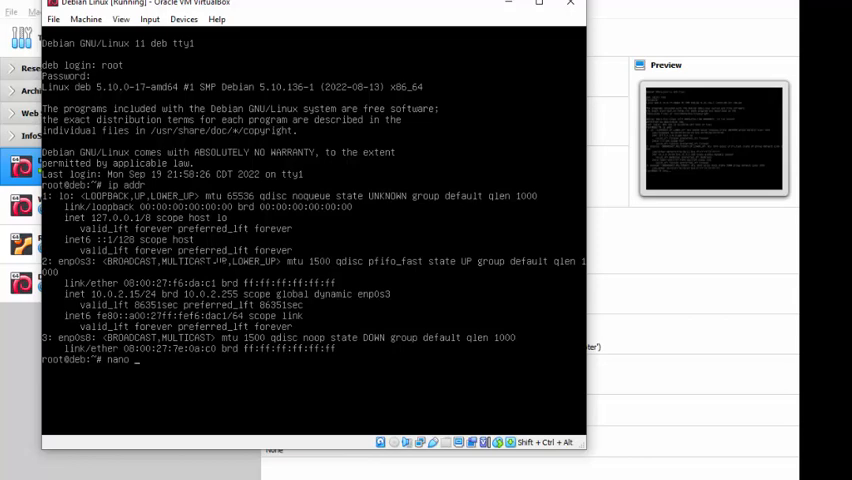
type("/etc/")
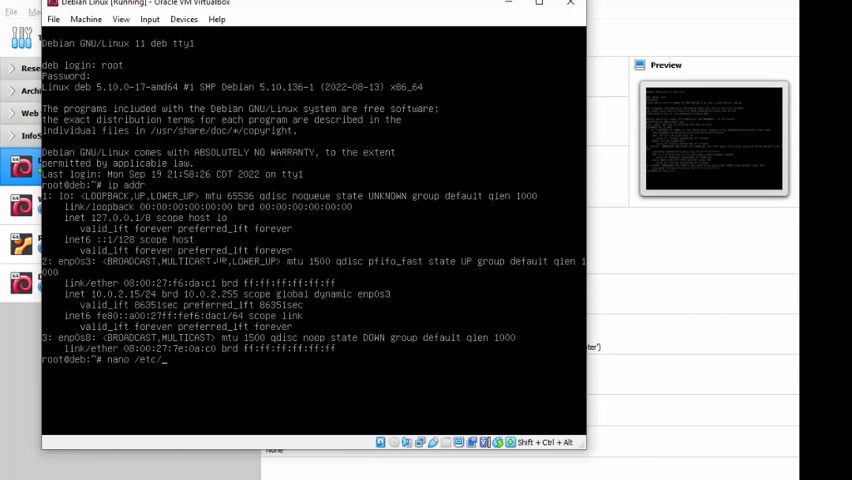
type("network")
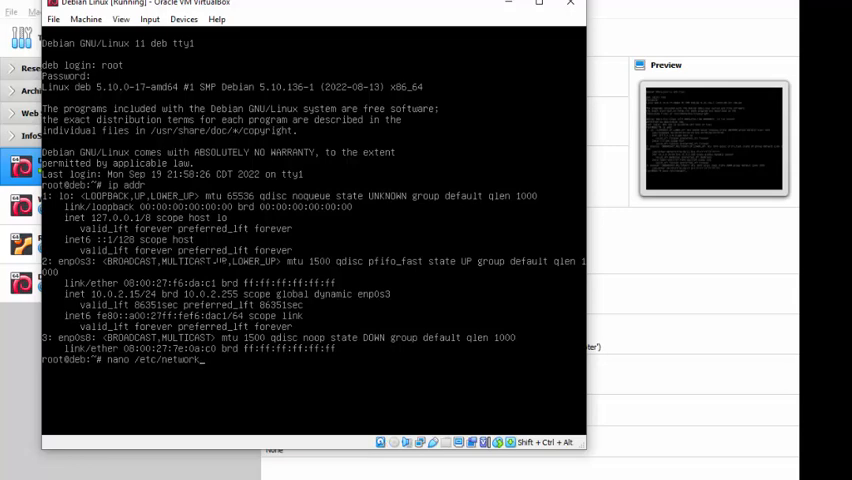
type("int")
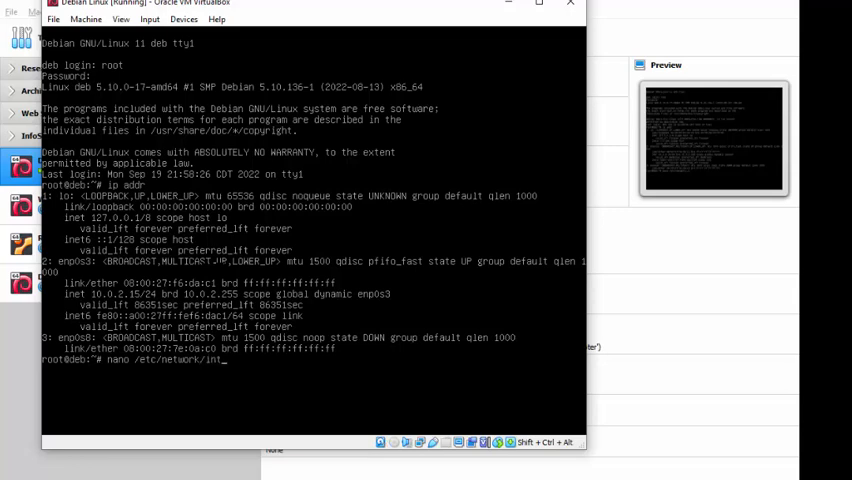
type("erfaces")
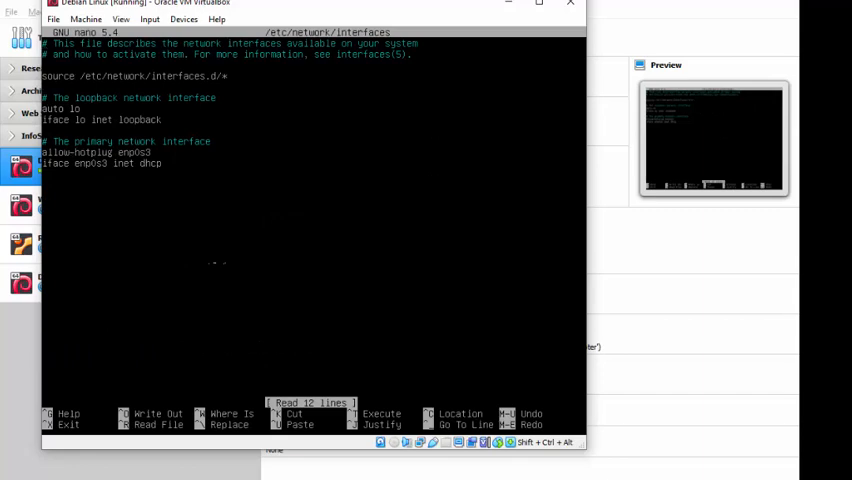
key("ctrl+x")
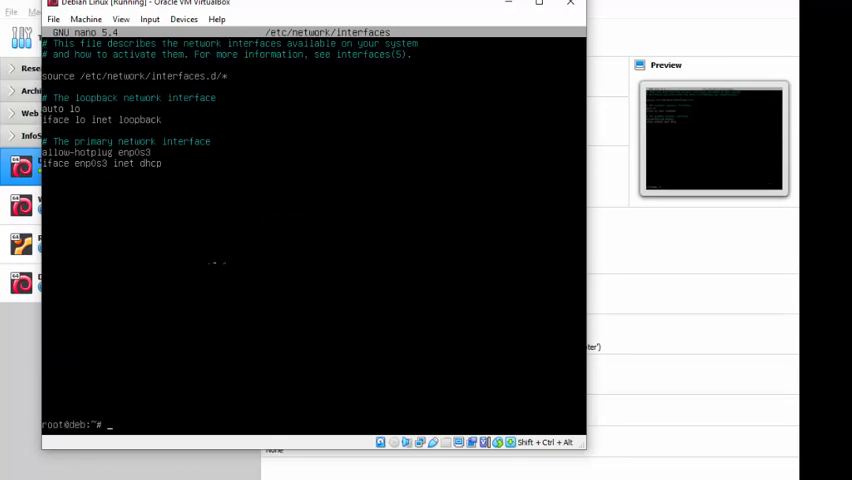
Step: Rerun nano /etc/network/interfaces with the path spelled correctly
type("nano /etc/network/interface")
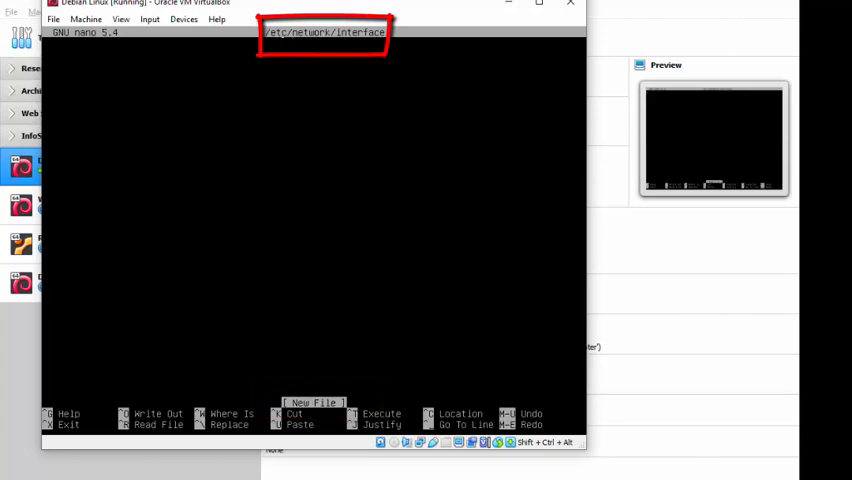
mouse_move(322, 36)
type("nano /etc/network/interfa")
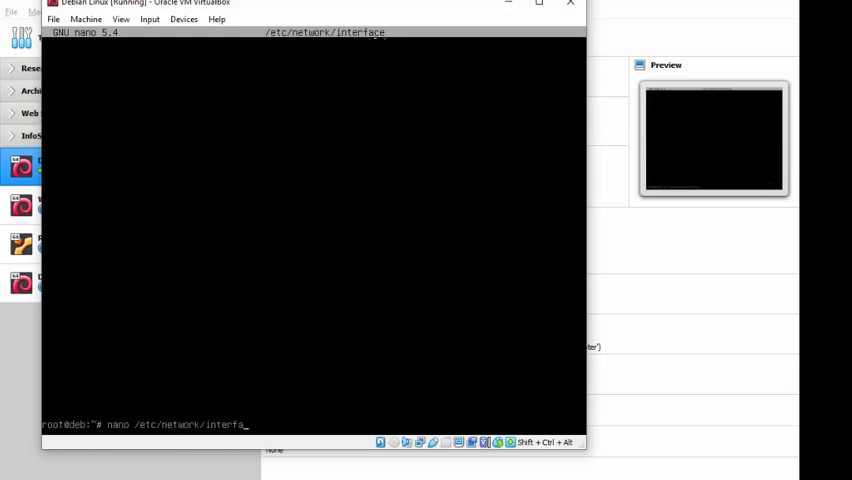
type("ces")
type("#y")
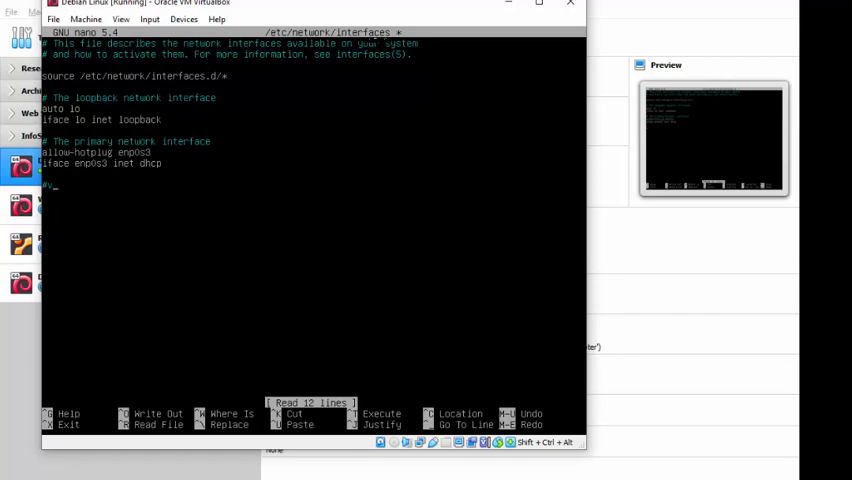
Step: Type the comment '# adding a host only adapter' with initials smj and year 2022
key("BackSpace")
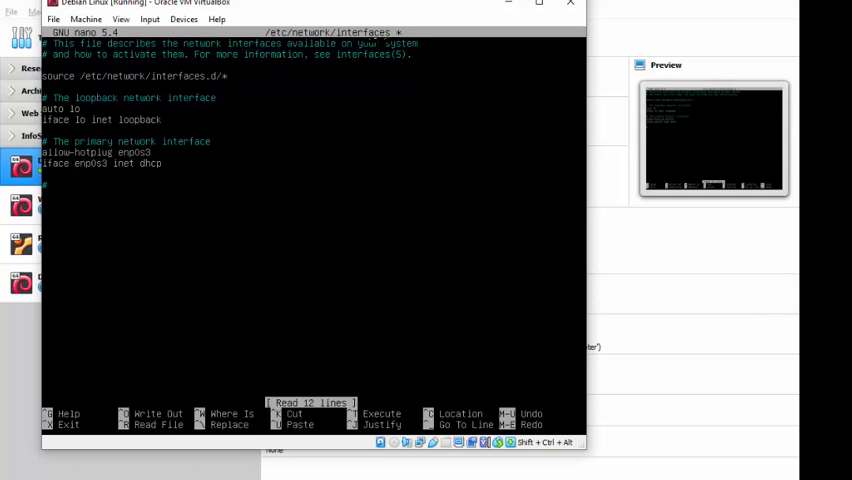
type("# adding")
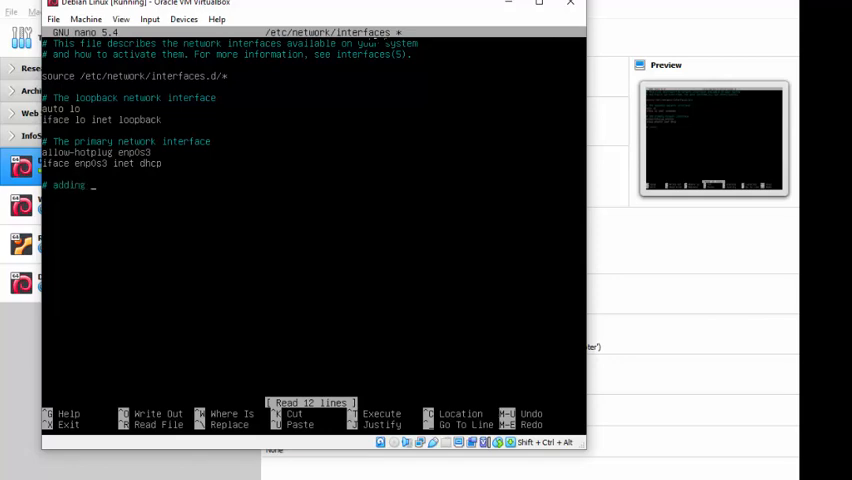
type("a host onlya")
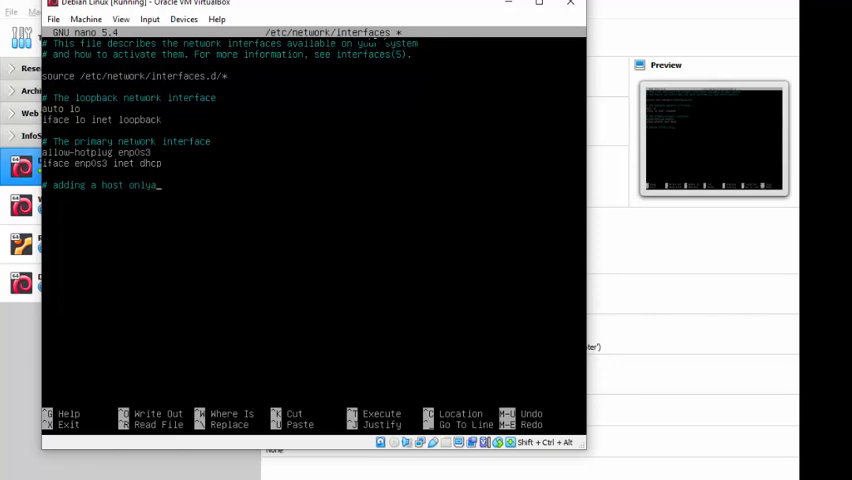
type("adapter to Debian -")
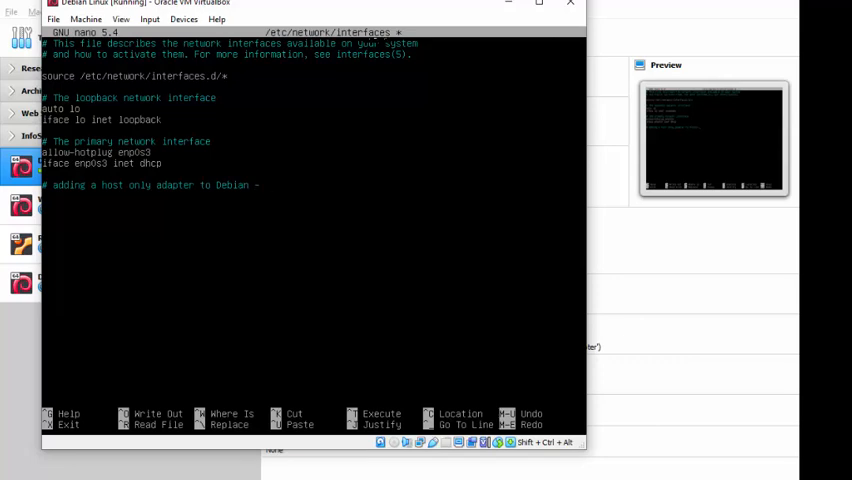
type("smj")
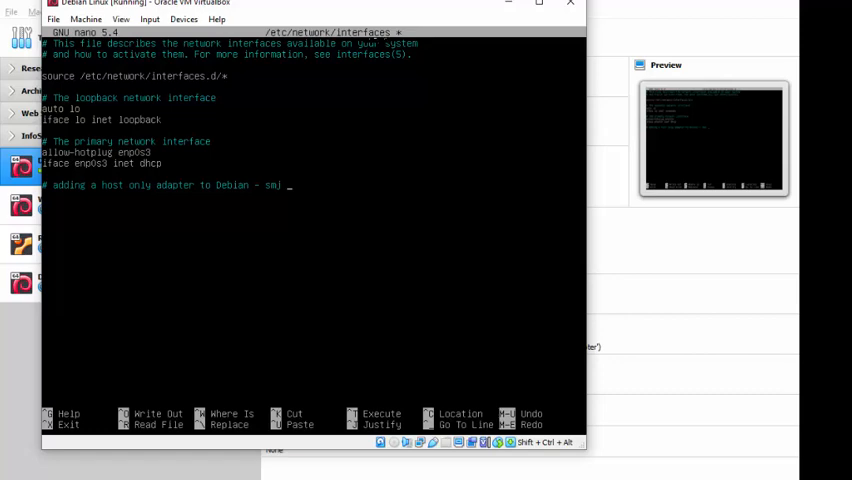
type("20 Sept")
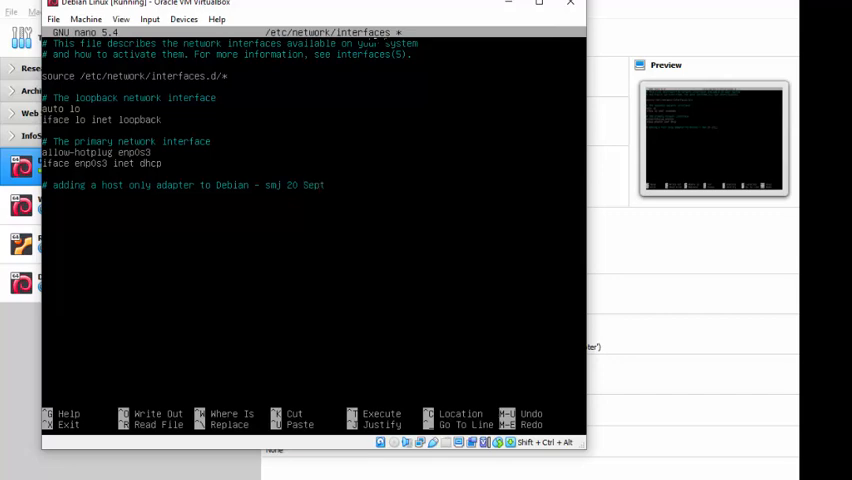
type("2022")
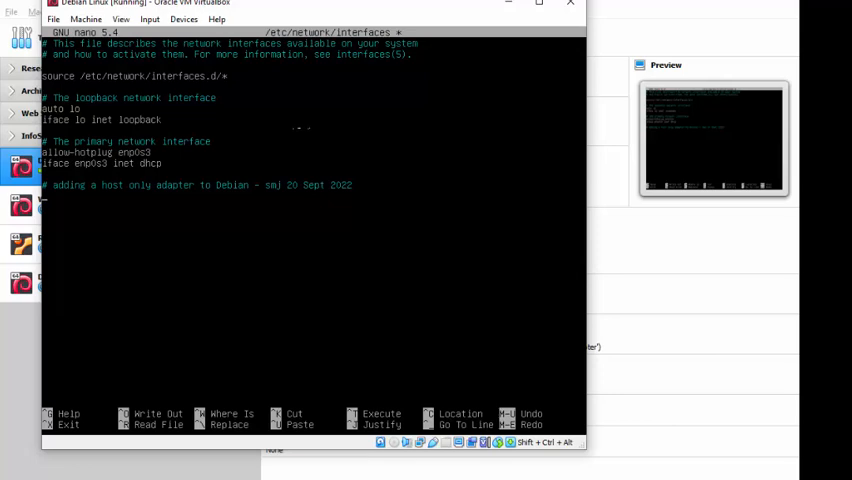
Step: Add 'allow-hotplug enp0s8' and 'iface enp0s8 inet dhcp' under the comment in /etc/network/interfaces
type("vall")
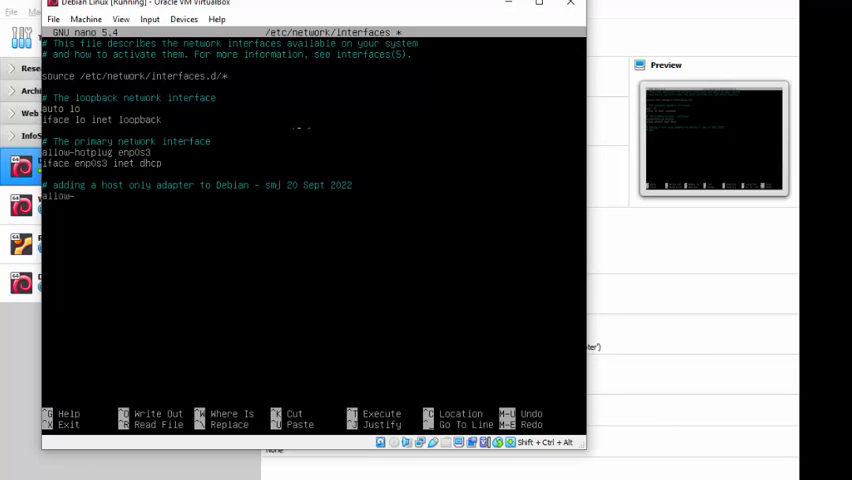
type("hotplug")
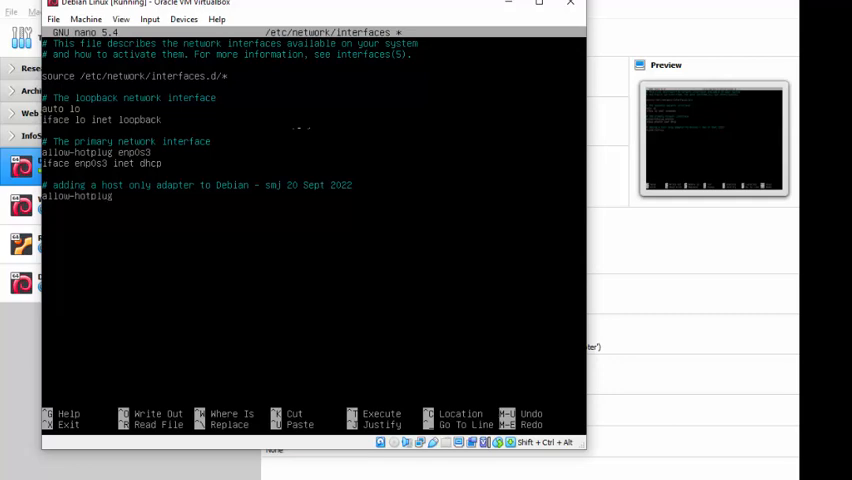
type("enp0s8")
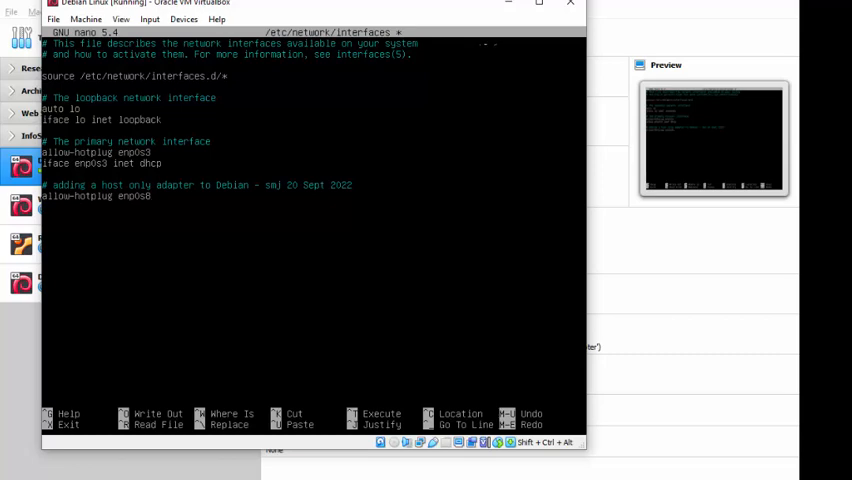
type("iface en")
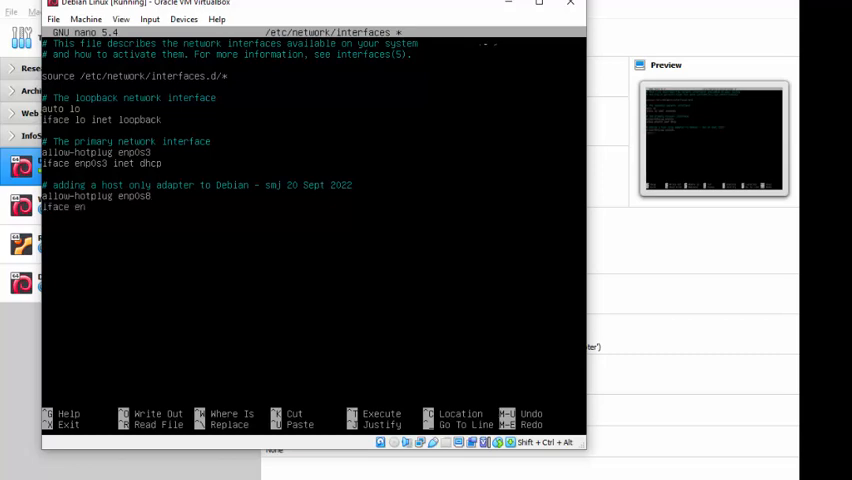
type("p0s8 in")
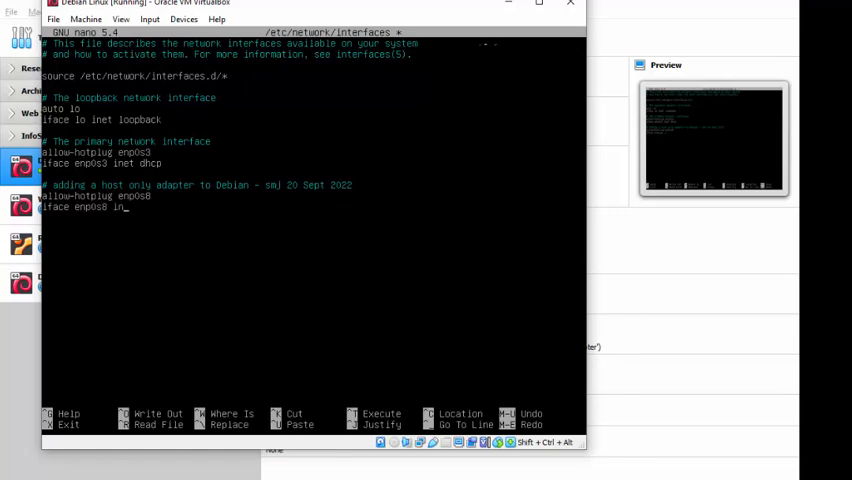
type("et dhcp")
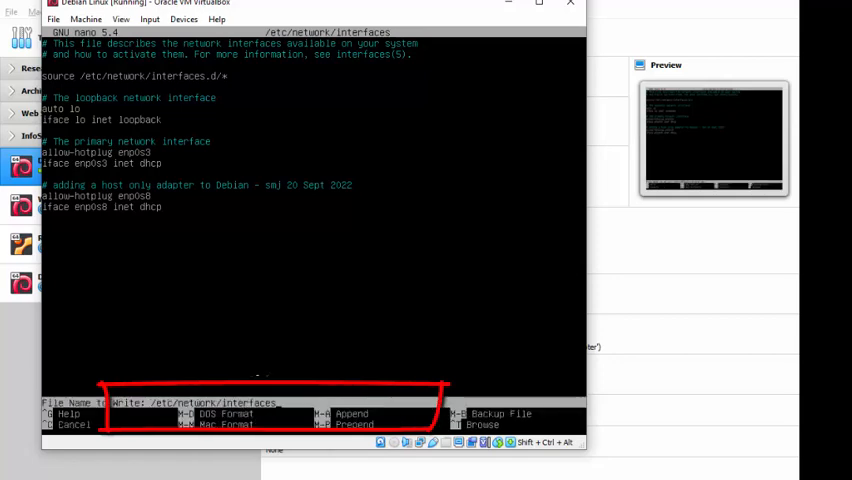
Step: Write the 16-line interfaces file and exit nano to the root shell
key("Enter")
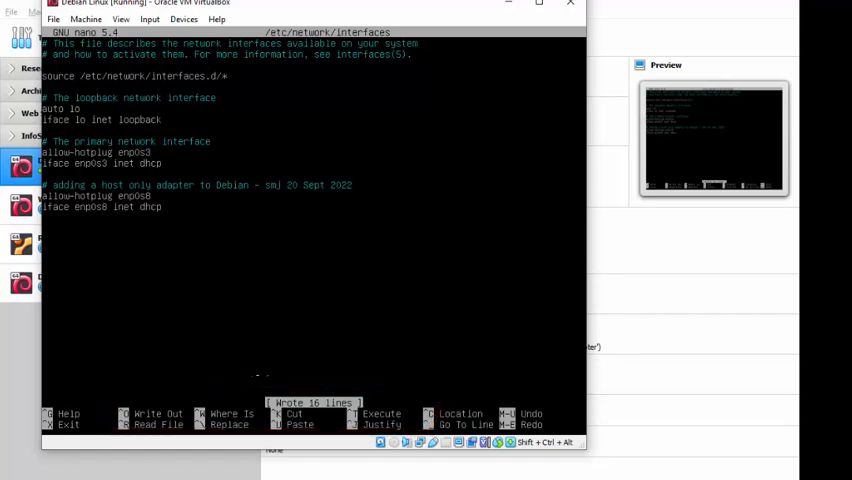
key("ctrl+x")
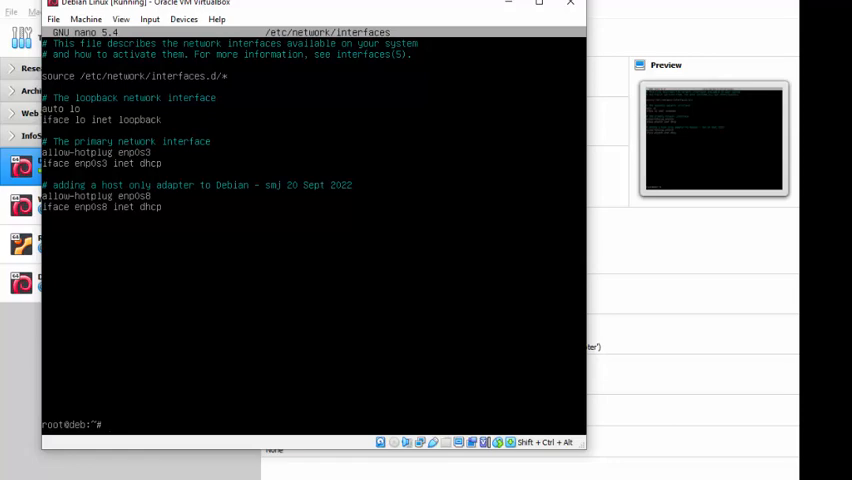
Step: Run ifup enp0s8 to lease 192.168.56.140 via DHCP, then reboot the VM
type("if")
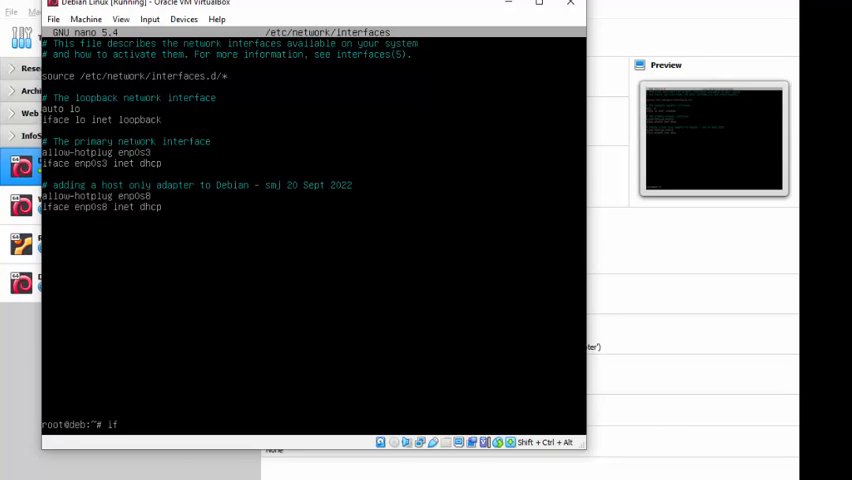
type("fup")
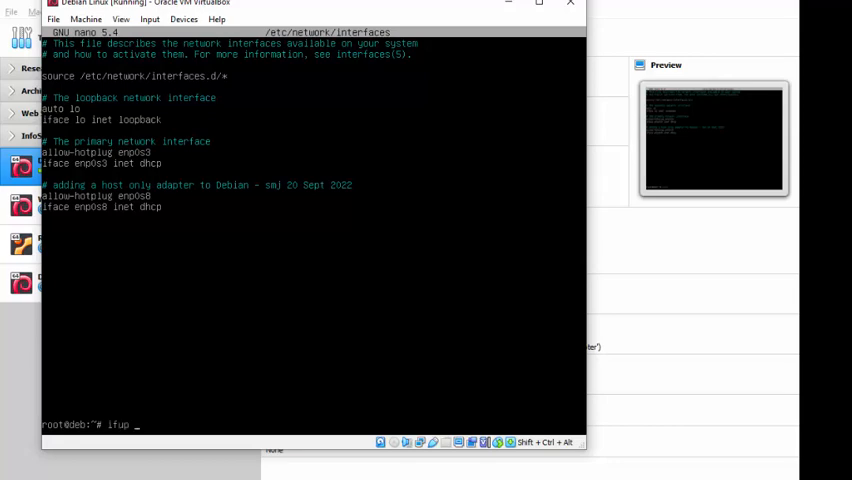
type("e")
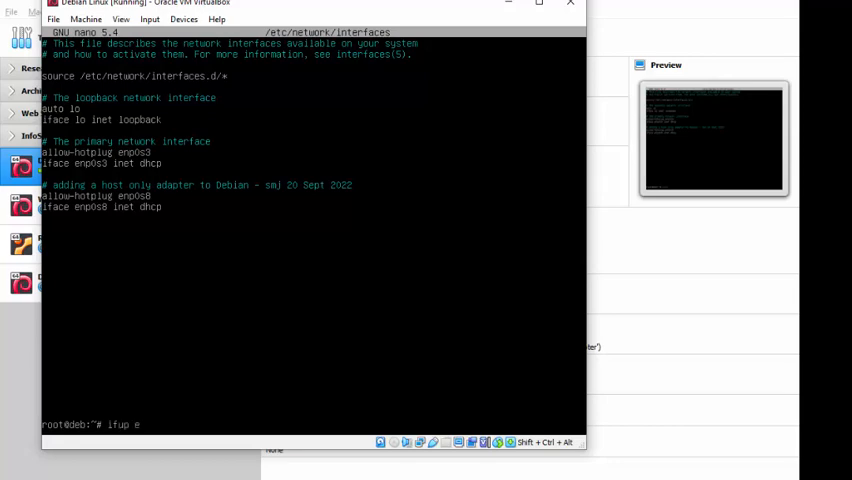
type("np0s8")
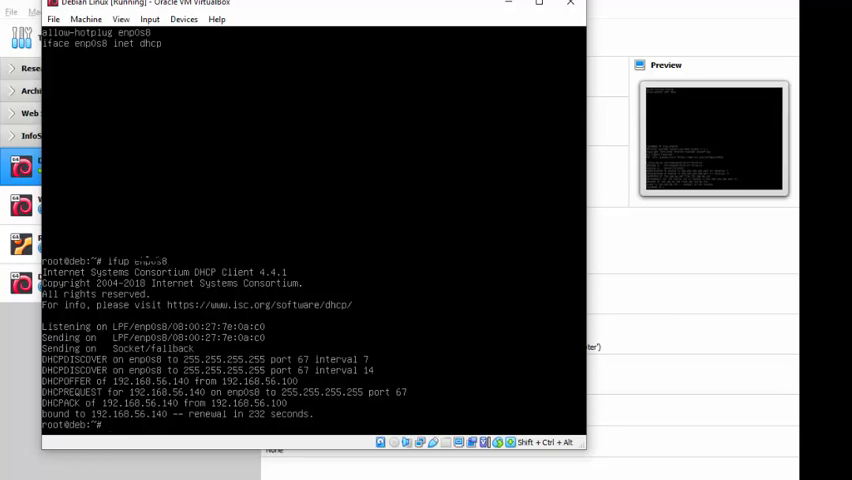
type("reboo")
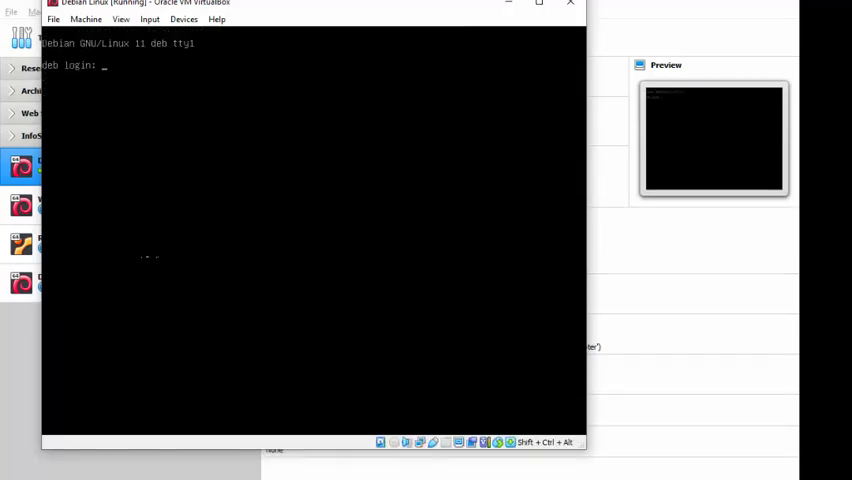
Step: Log in as root and run ip addr, showing enp0s8 at 192.168.56.140/24
type("root")
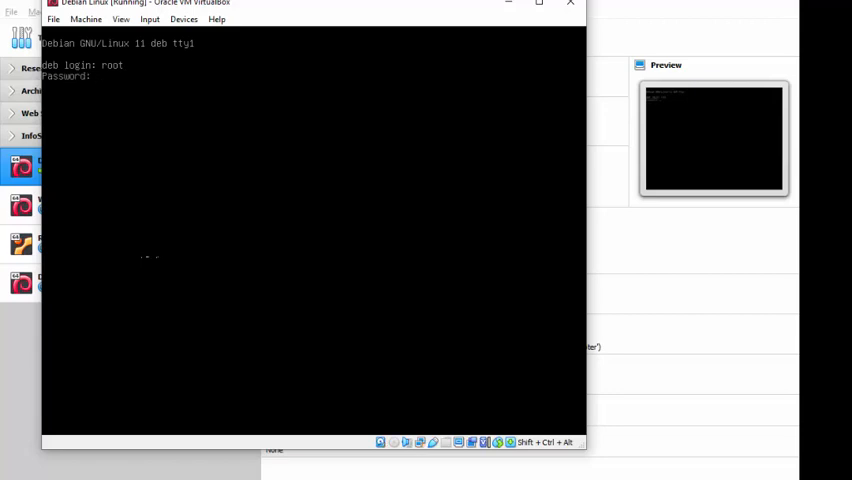
key("Enter")
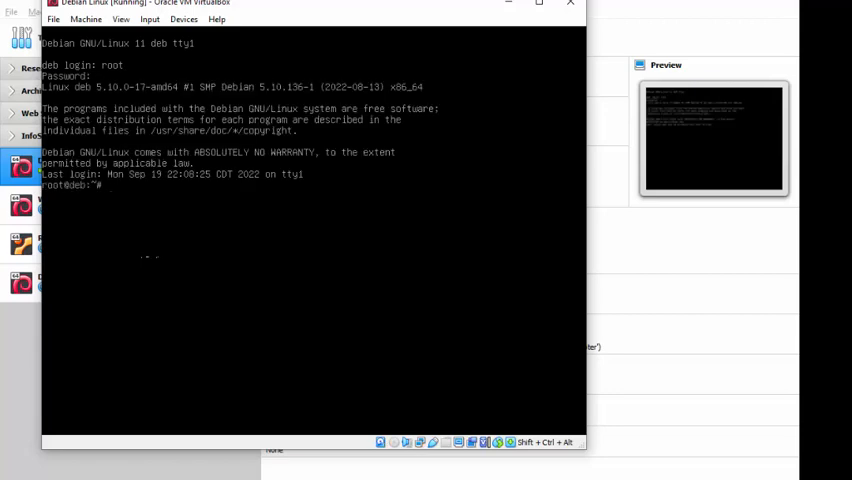
type("ip addr")
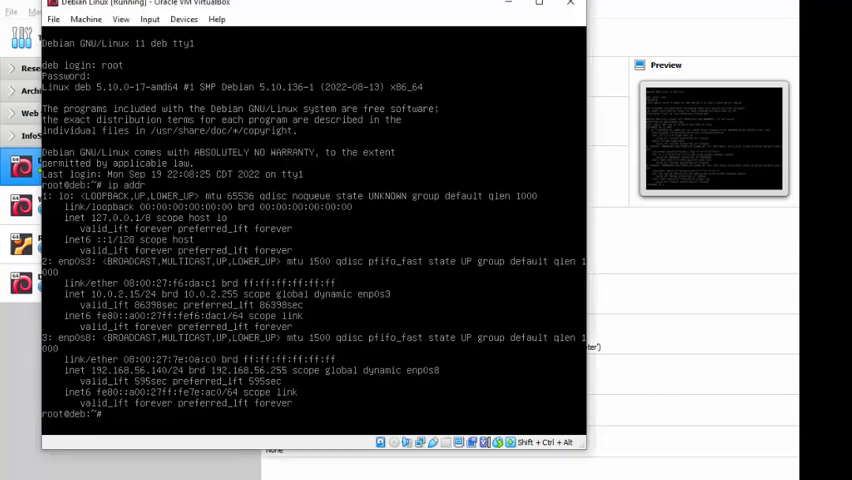
Step: Open /etc/network/interfaces in nano again
type("nano /")
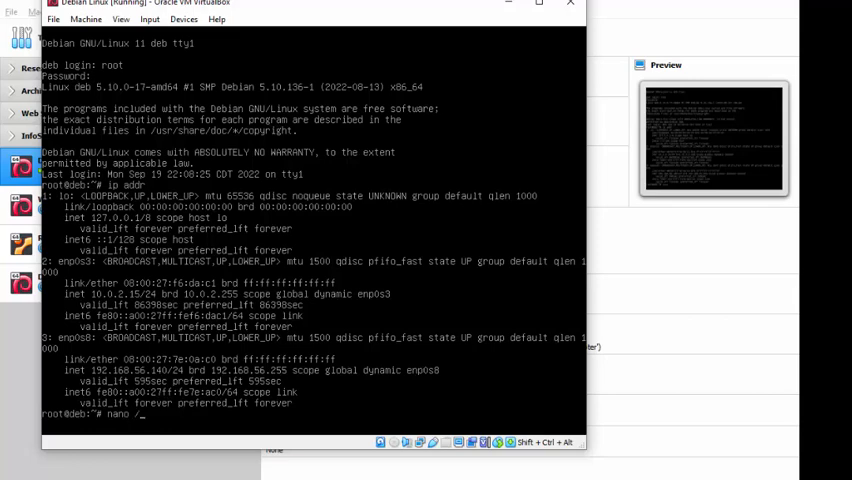
type("etc/")
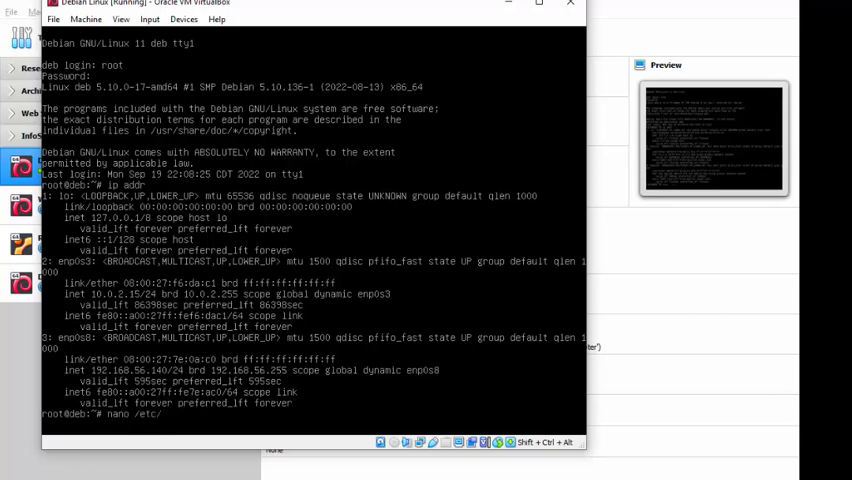
type("/")
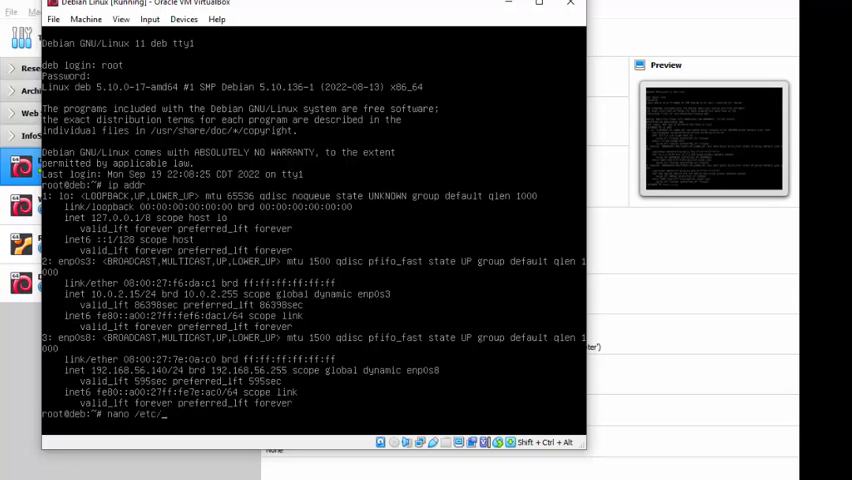
type("network")
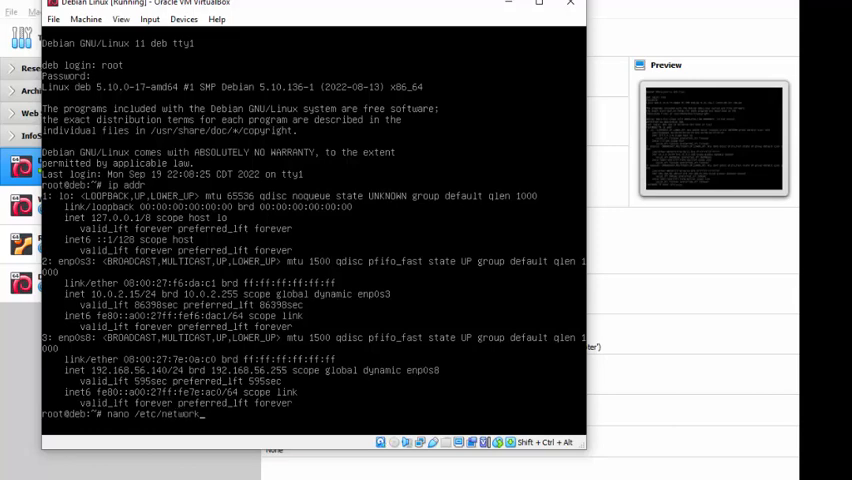
type("i")
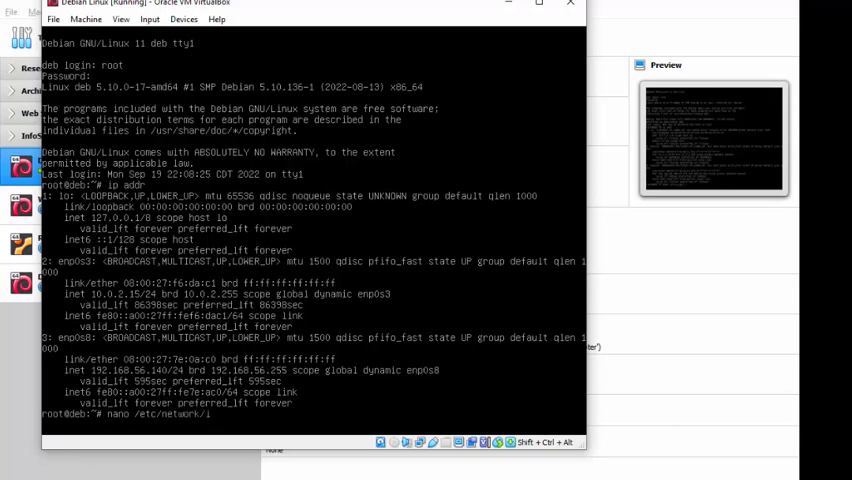
type("nterfaces")
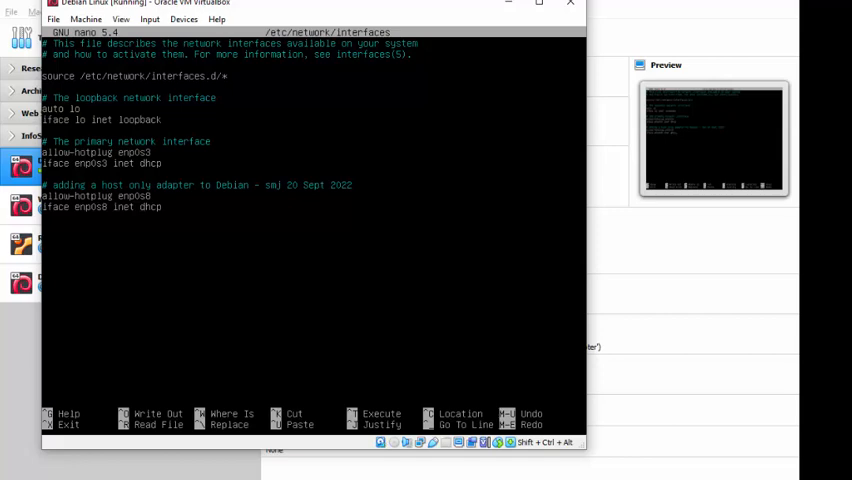
Step: Replace 'dhcp' with 'static' on the iface enp0s8 line
key("BackSpace")
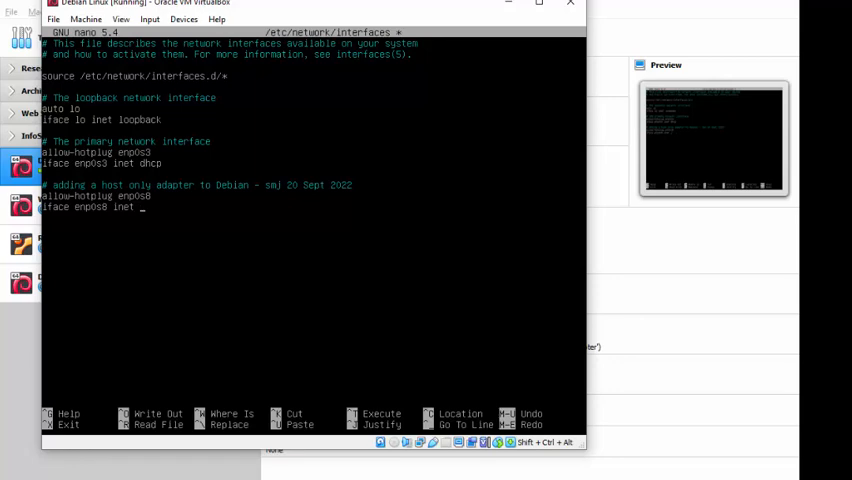
type("s")
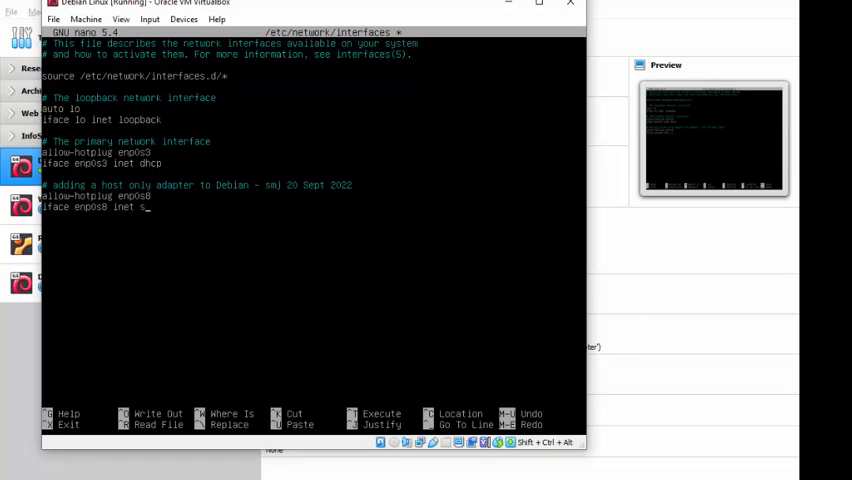
type("tatic")
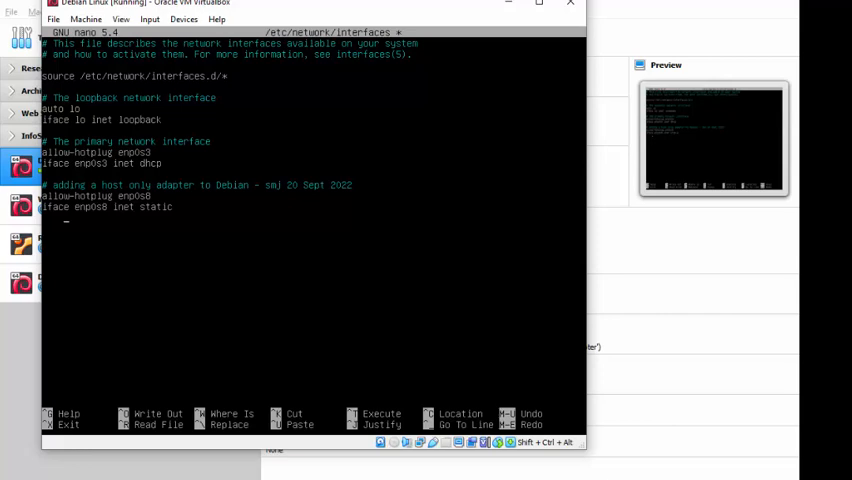
Step: Add an indented address line for enp0s8 reading 192.168.56.20/
type("address")
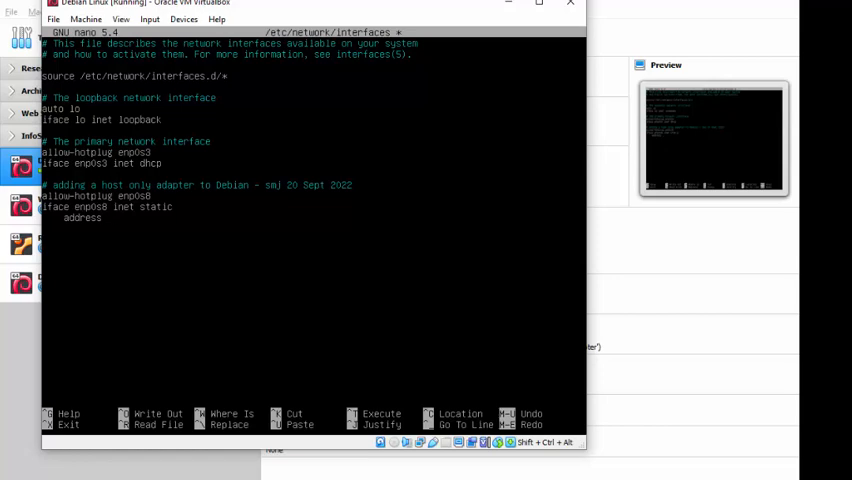
type("192.")
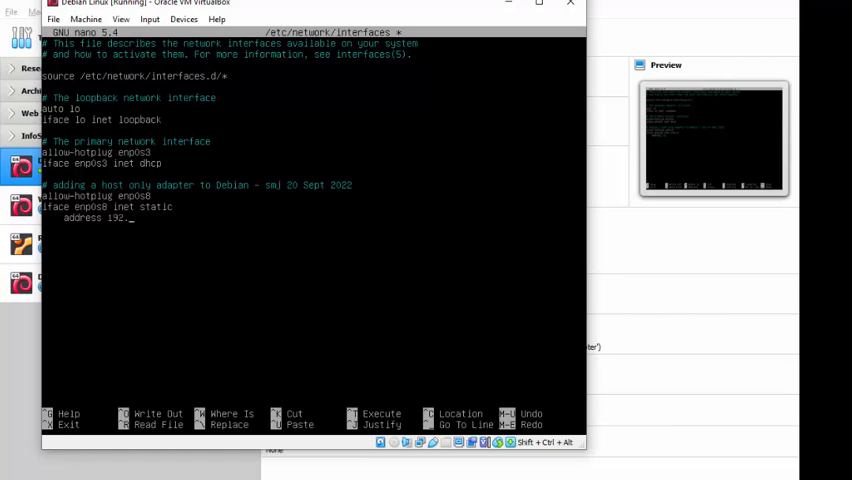
type("168.56.")
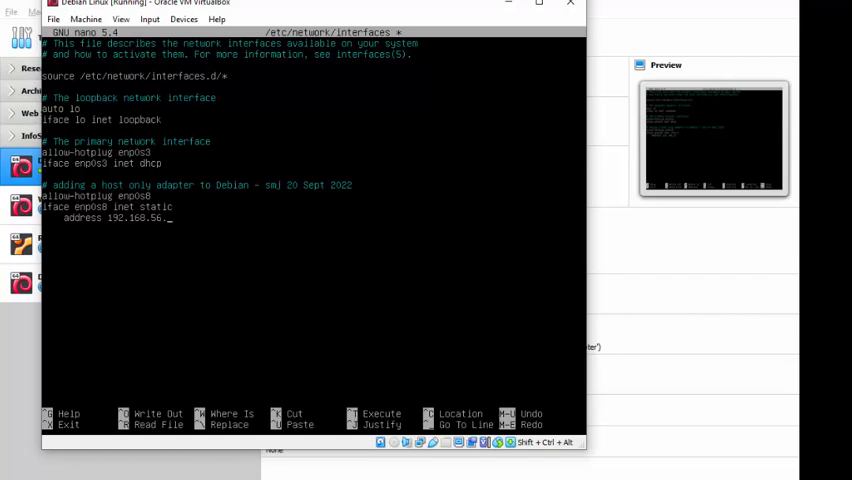
type("20")
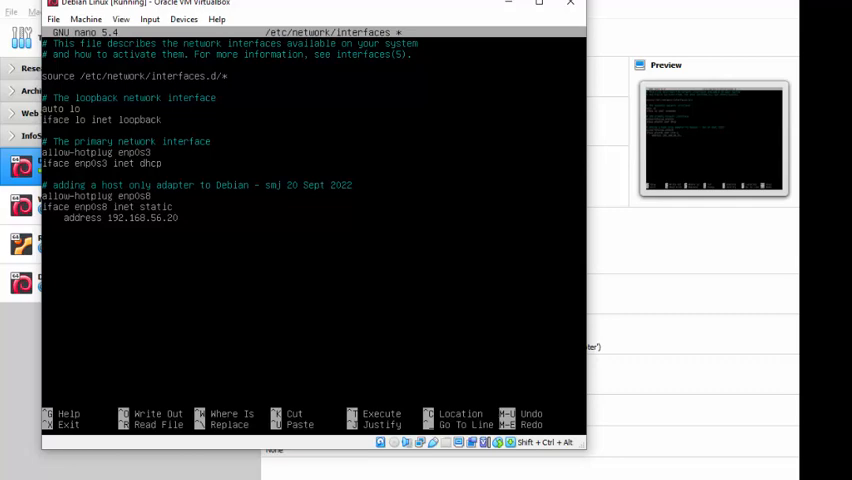
type("/")
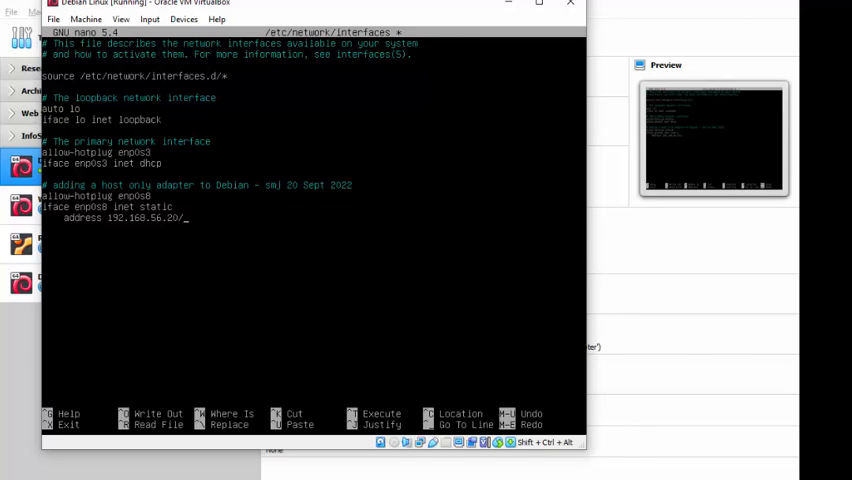
Step: Append the 24 prefix so the address reads 192.168.56.20/24
type("2")
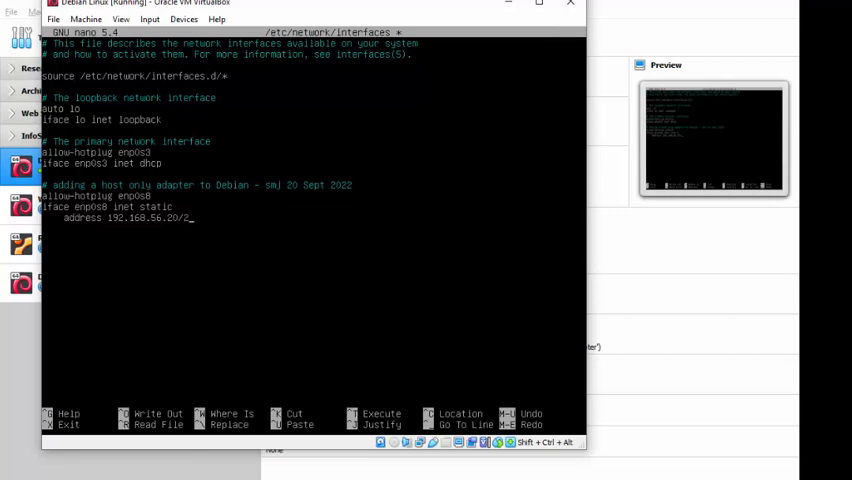
type("4")
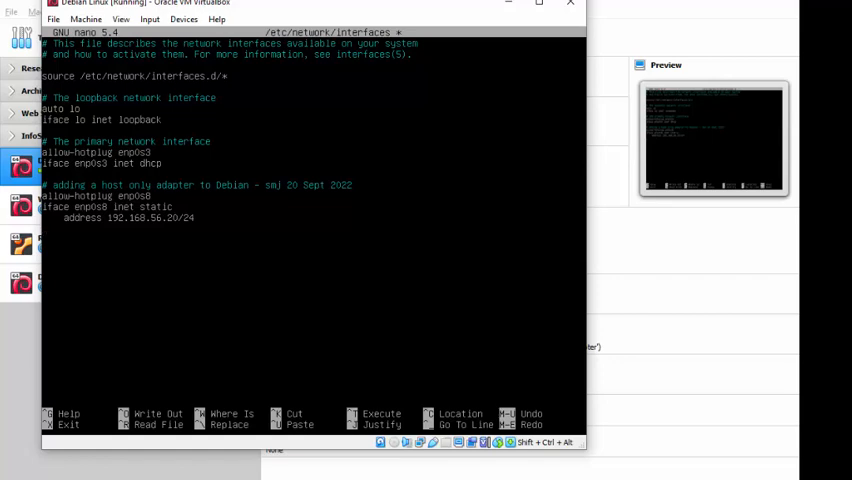
Step: Add a 'gateway 192.168.56.1' line below the address and begin writing out the file
type("gat")
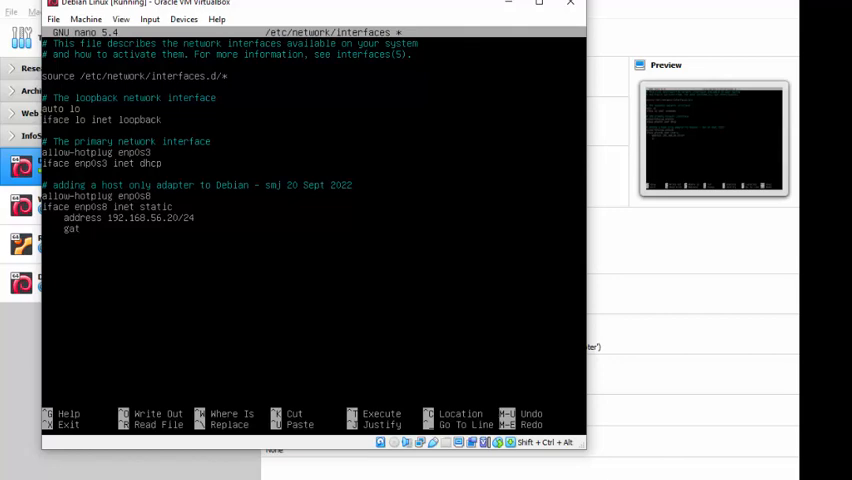
type("eway")
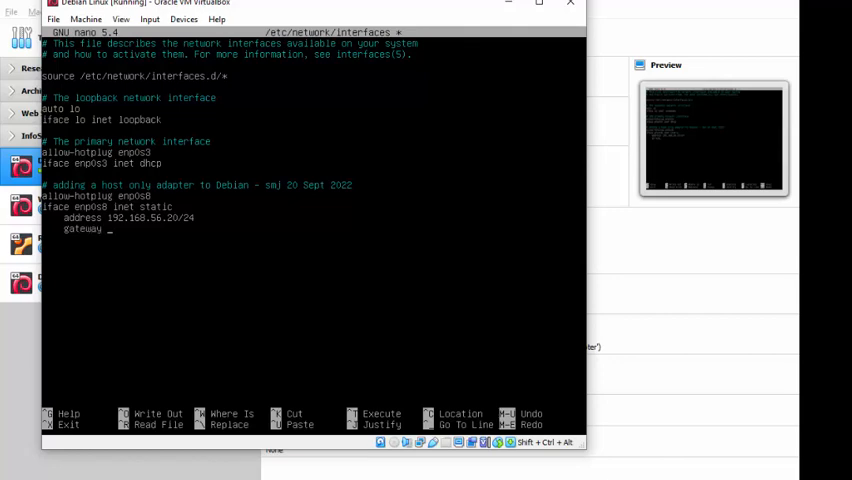
type("192.168.56.1")
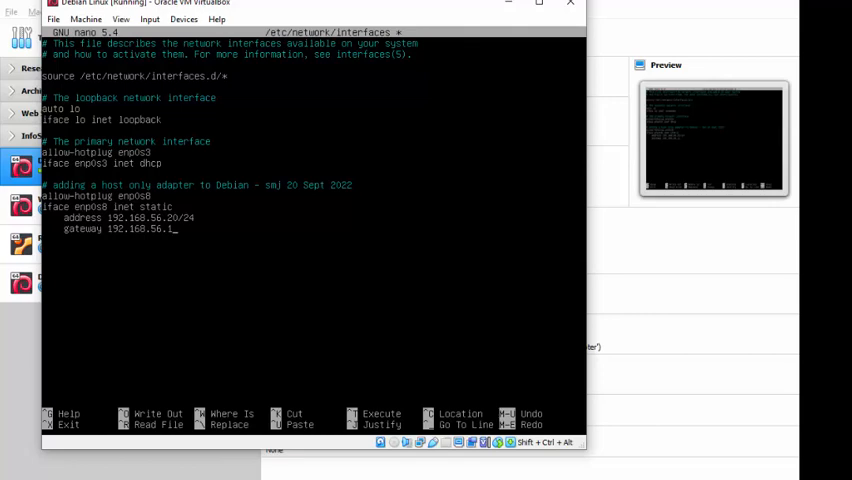
key("ctrl+o")
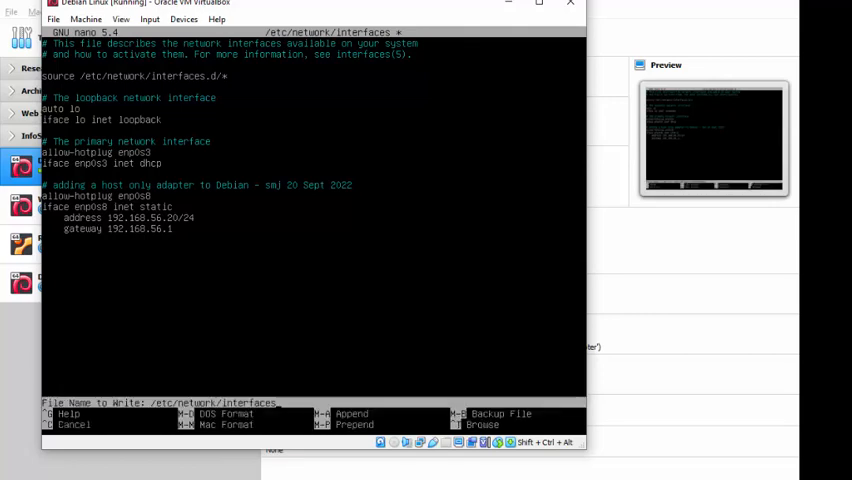
Step: Save the 18-line interfaces file, exit nano, and take enp0s8 down with ifdown
key("Enter")
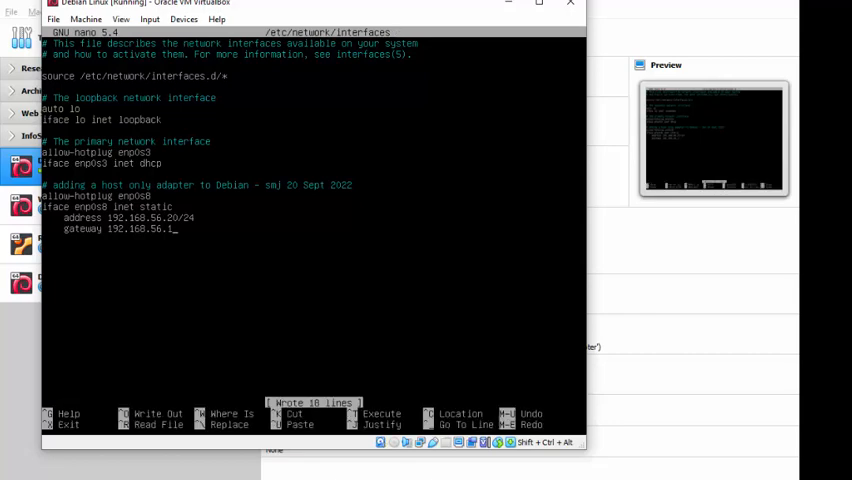
key("ctrl+x")
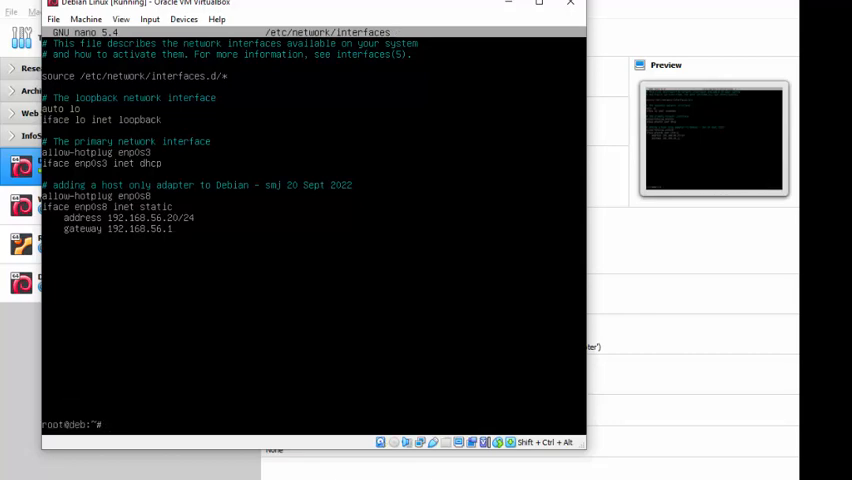
type("l")
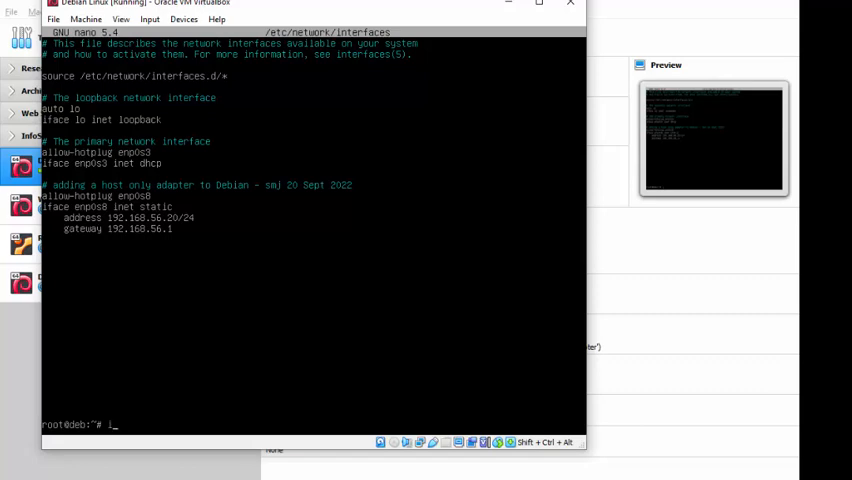
type("fdown enp0s8")
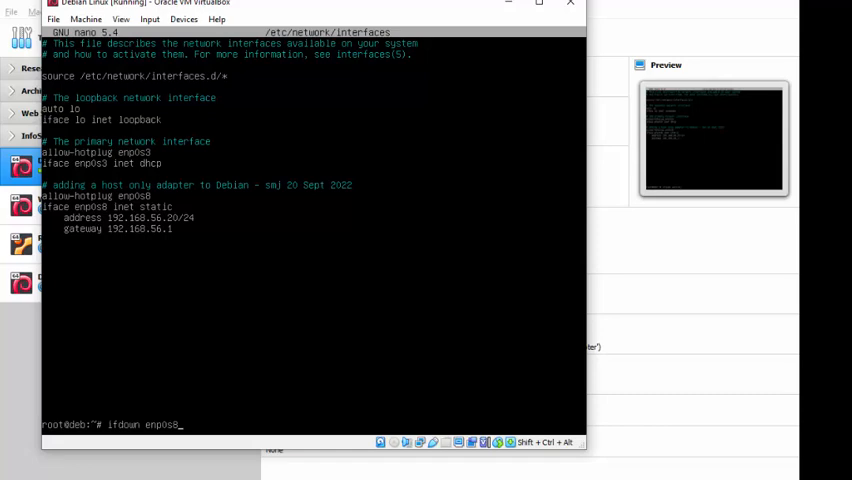
key("Return")
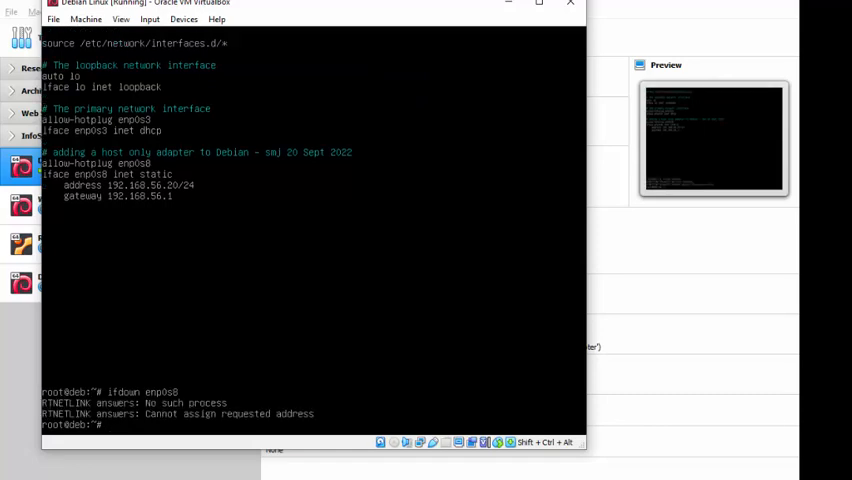
Step: Run ifup enp0s8, which fails with 'File exists', then start a reboot
type("ifup e")
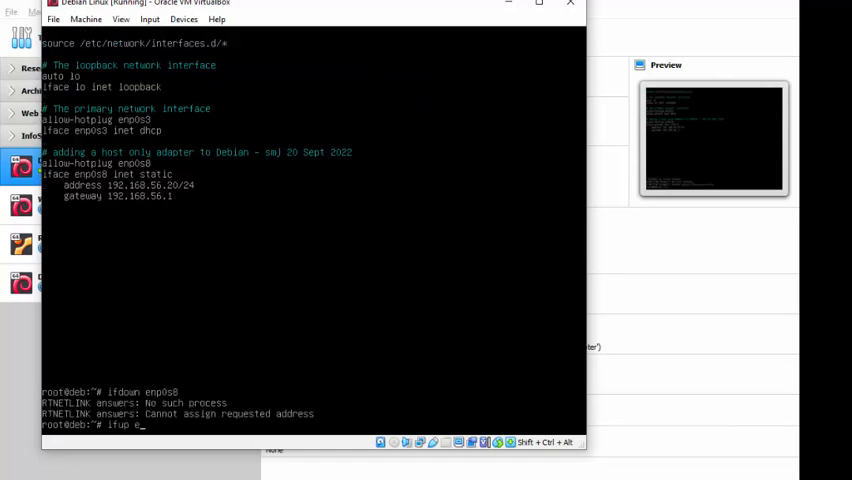
type("np0s8")
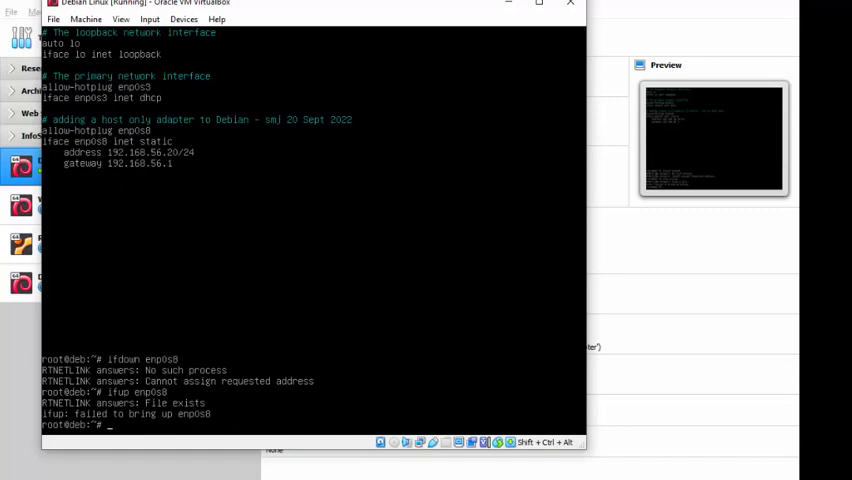
type("reb")
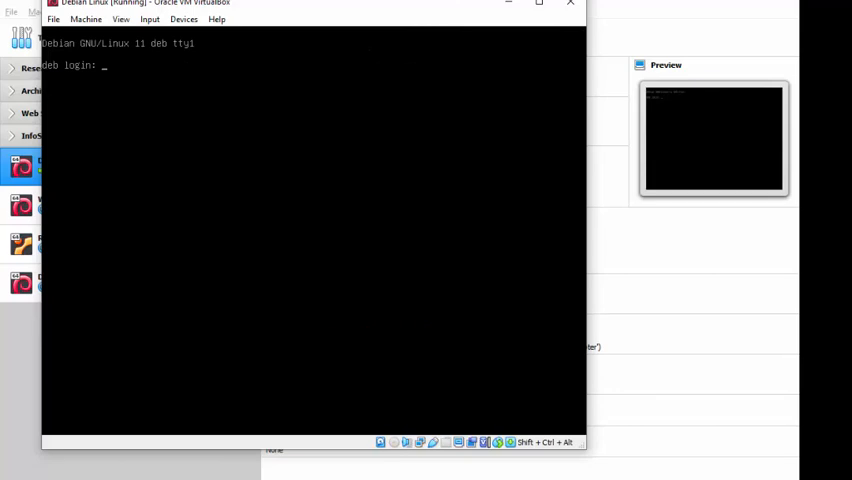
Step: Log in as root after the reboot and check interfaces with ip addr
type("root")
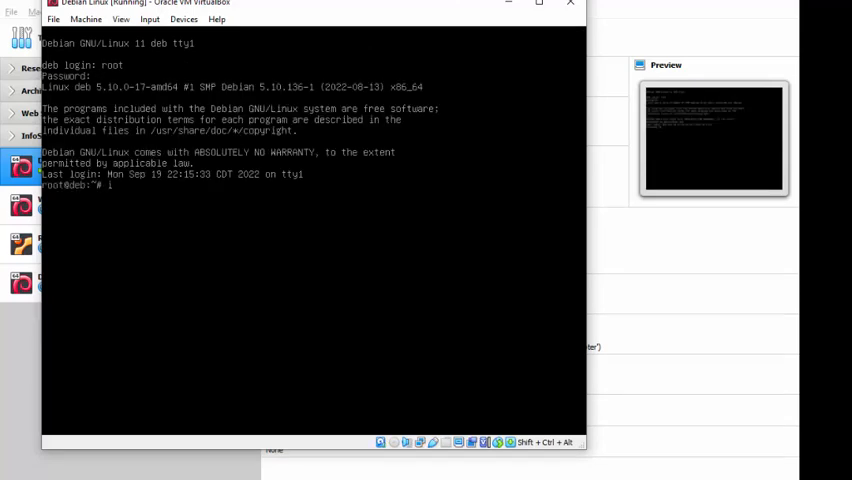
type("ip addr")
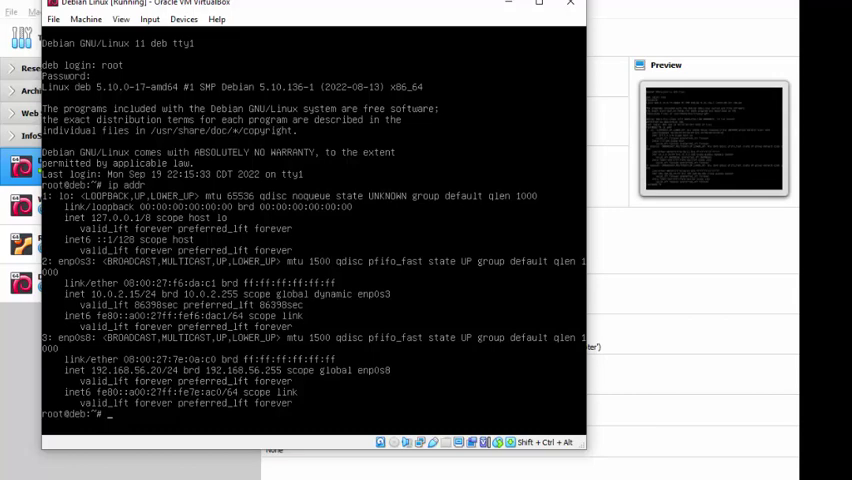
Step: Review /etc/network/interfaces in nano and exit without changes
type("nano /etc/")
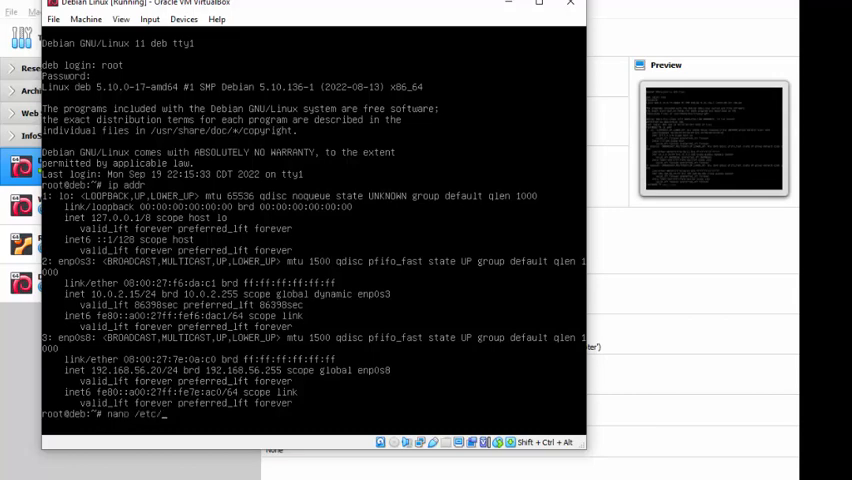
type("network/in")
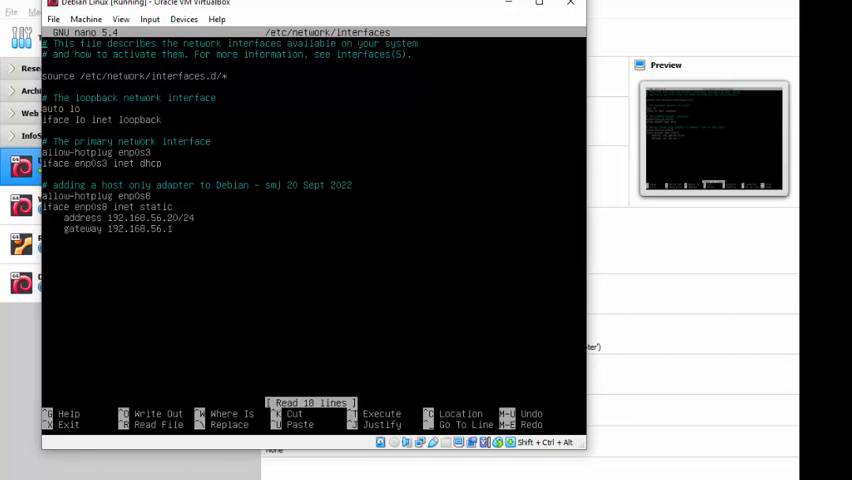
key("ctrl+x")
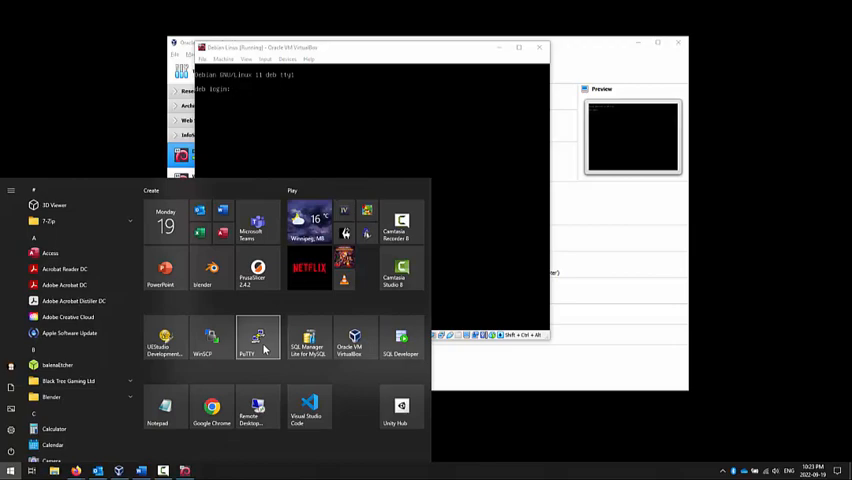
left_click(257, 338)
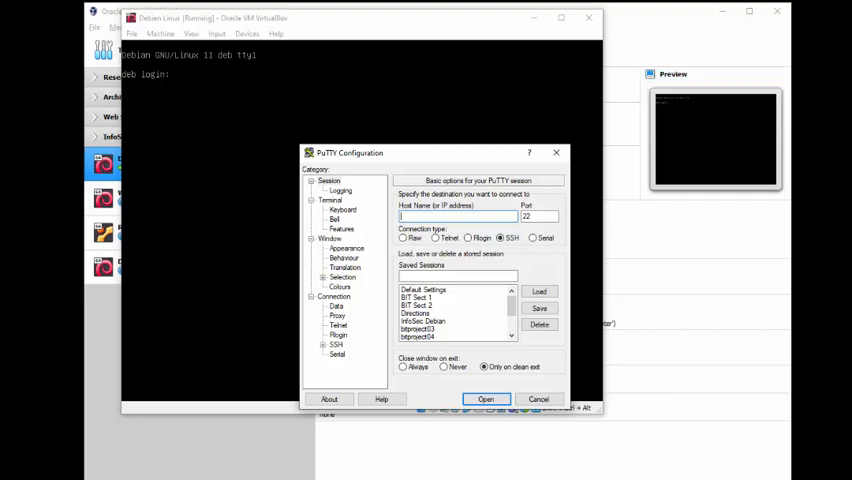
left_click_drag(349, 153, 240, 90)
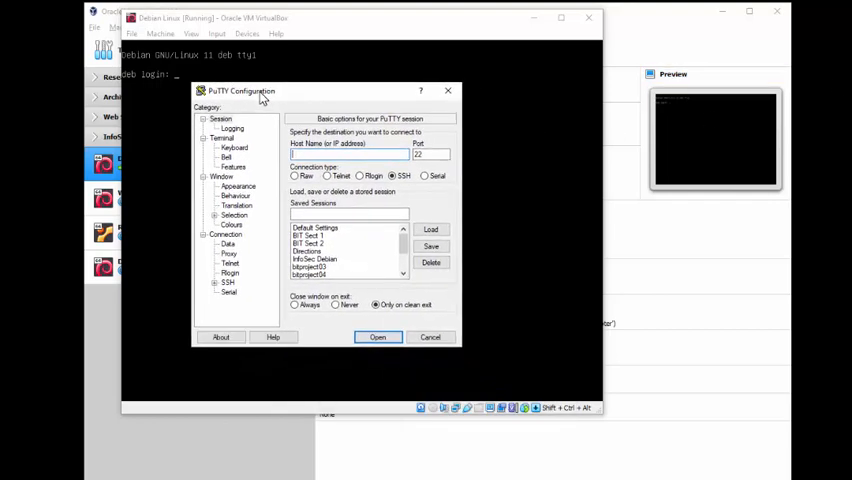
scroll("down", 3)
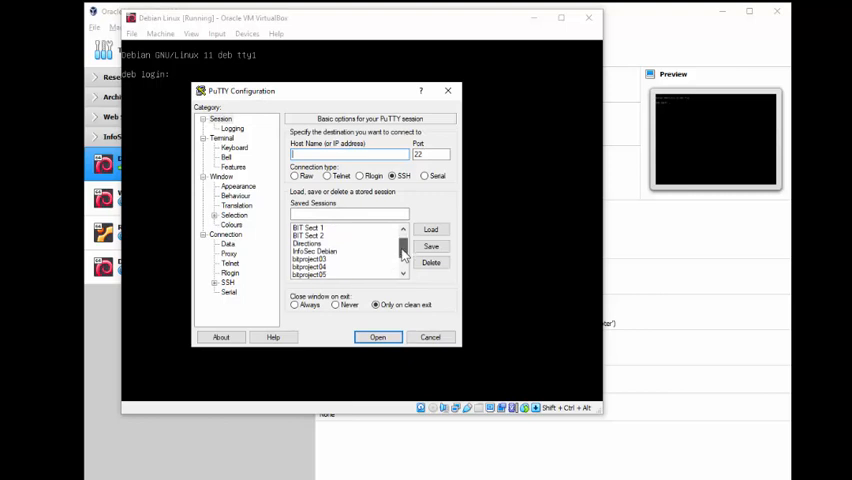
scroll("down", 3)
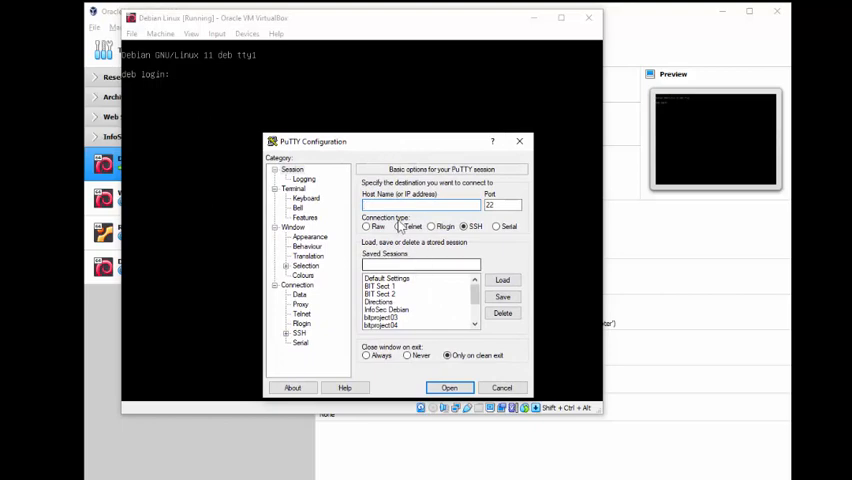
type("192.168.56.20")
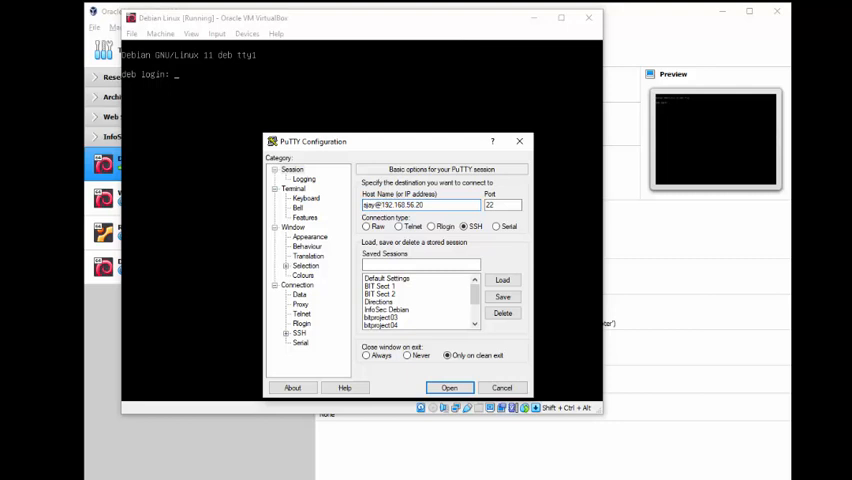
Step: Save the session as 'BIT Debian and Python' and select it in the list
triple_click(413, 205)
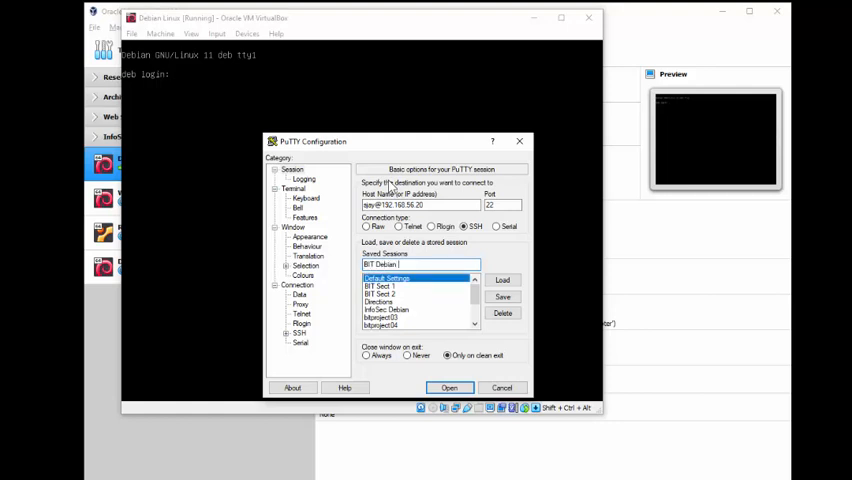
type("and Python")
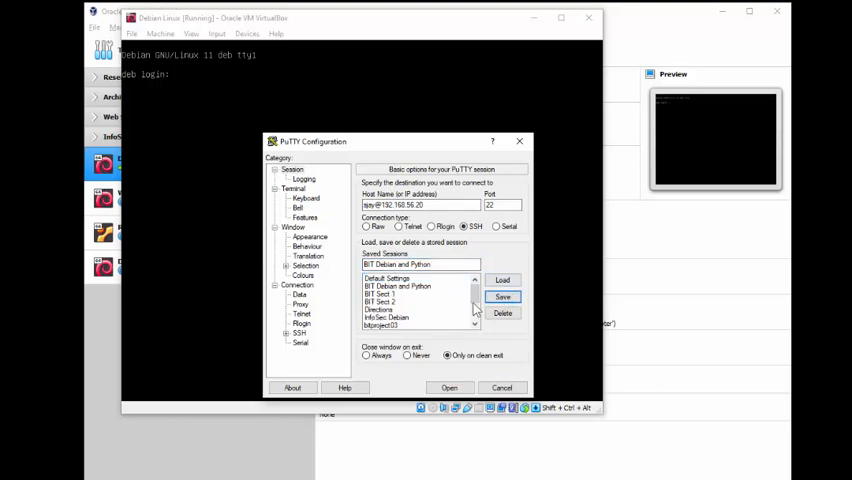
left_click(398, 287)
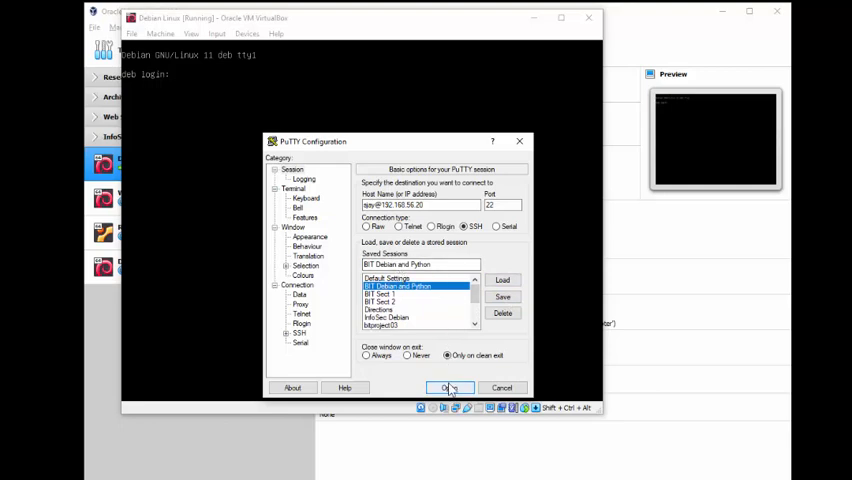
Step: Connect over SSH as sjay and run ip addr to list interfaces
left_click(451, 387)
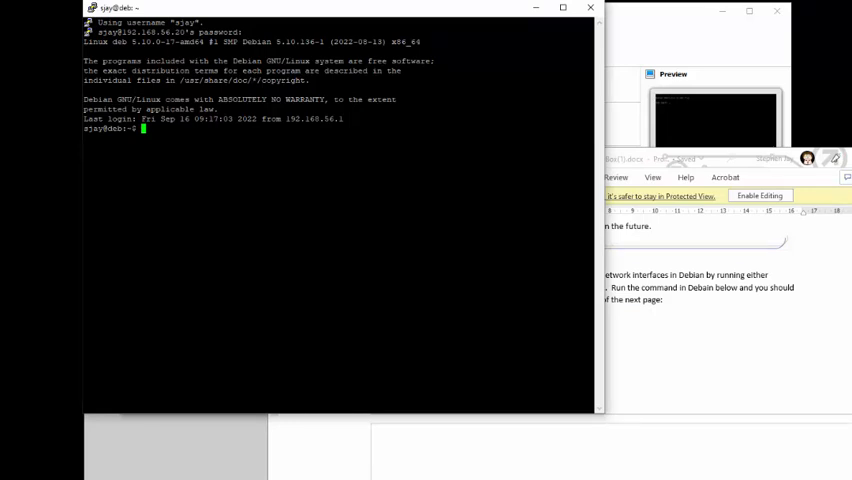
type("ip addr")
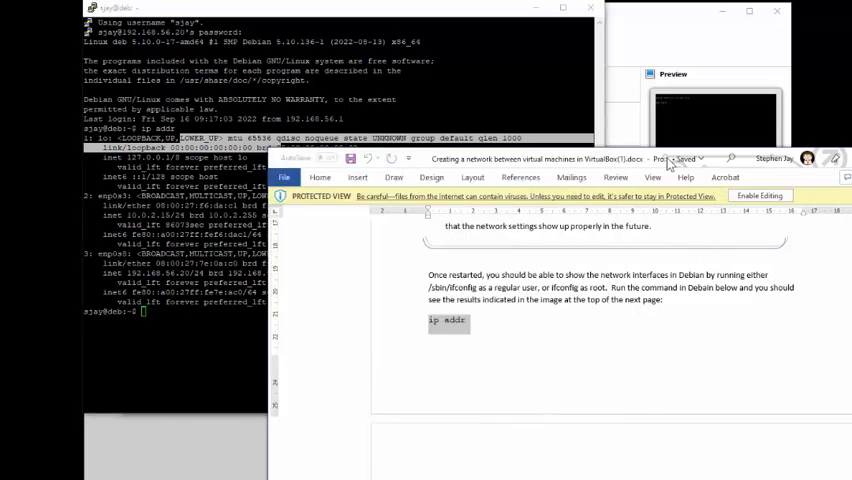
scroll("down", 3)
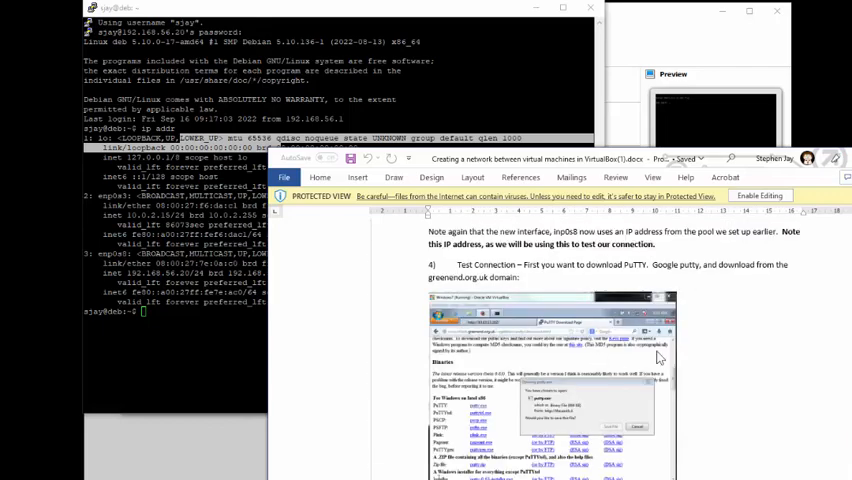
scroll("down", 3)
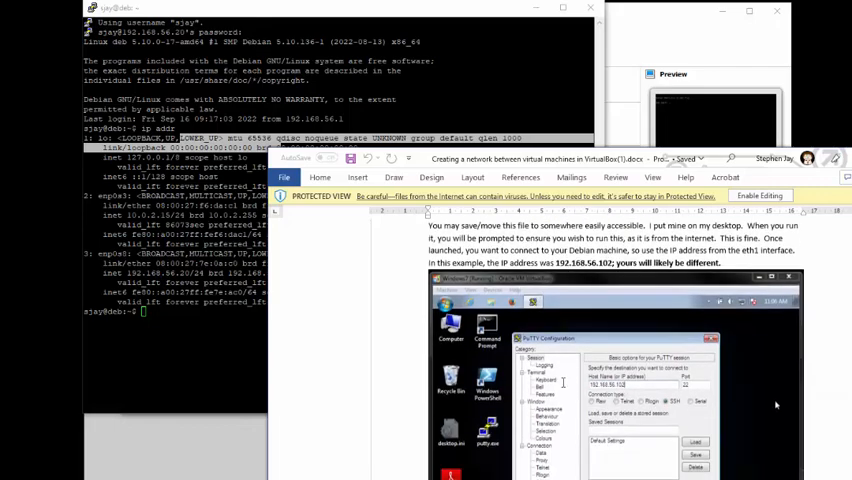
scroll("down", 3)
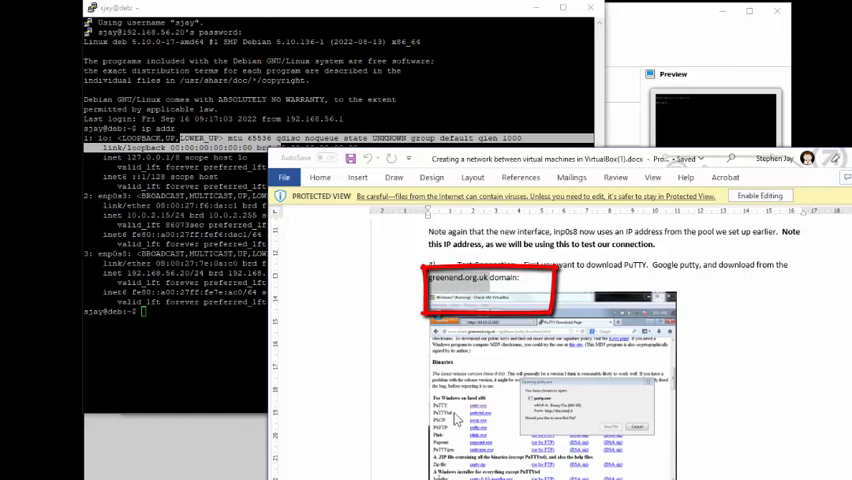
scroll("down", 3)
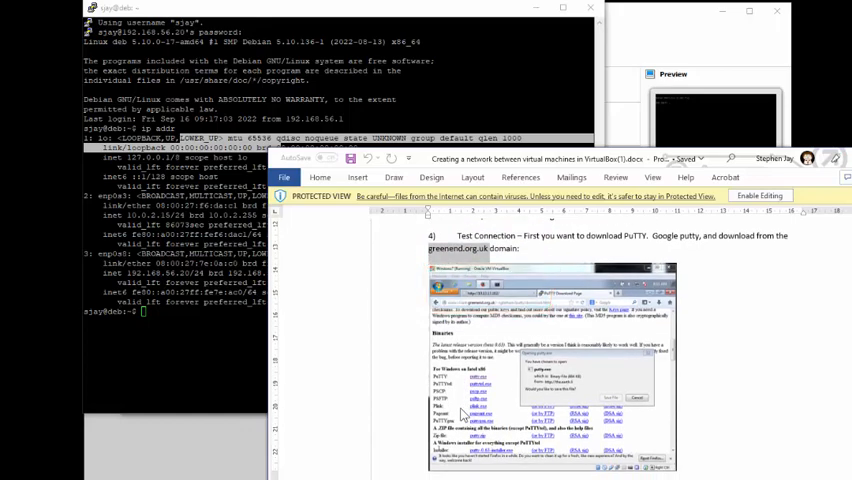
scroll("down", 3)
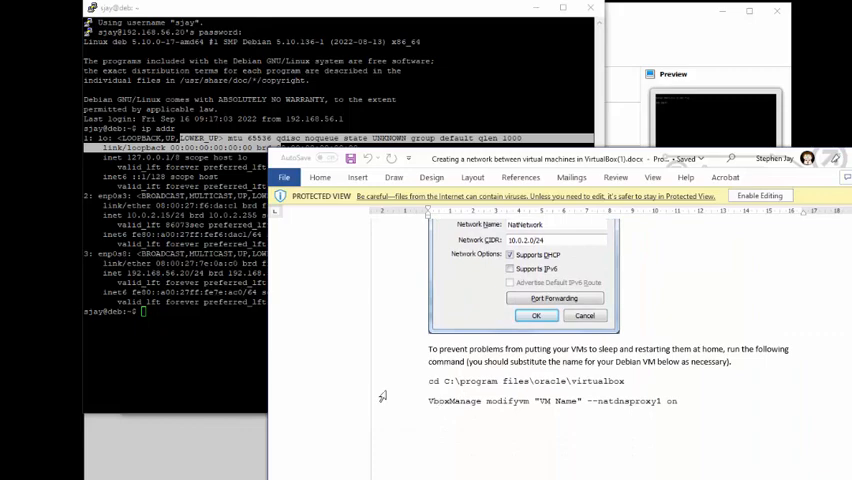
scroll("down", 3)
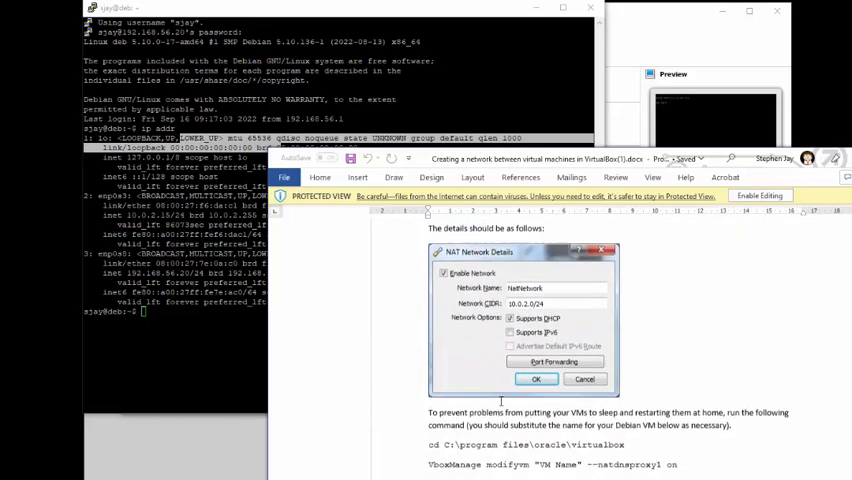
Step: Scroll further through the VBoxManage tutorial in Word
scroll("down", 3)
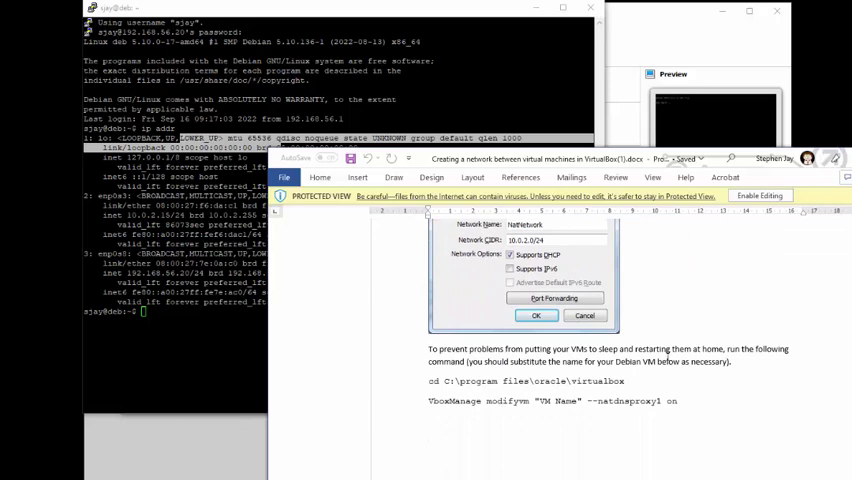
mouse_move(300, 408)
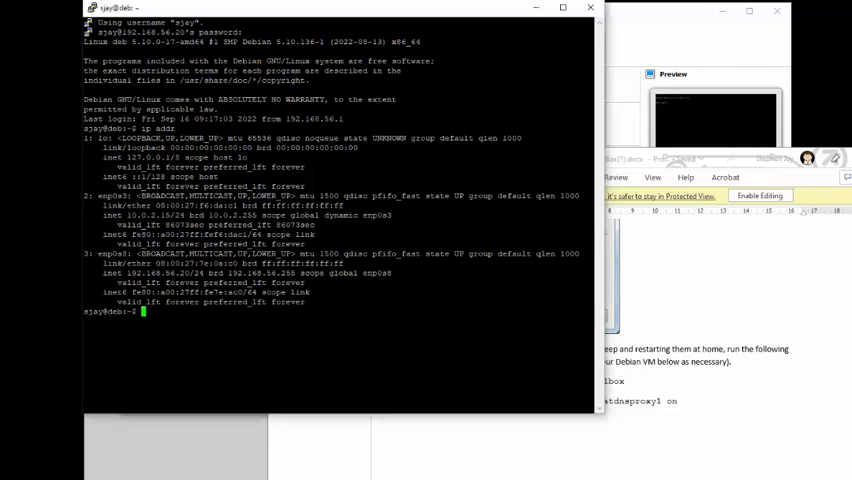
Step: Display /etc/network/interfaces and /etc/fstab with cat in the PuTTY session
type("co")
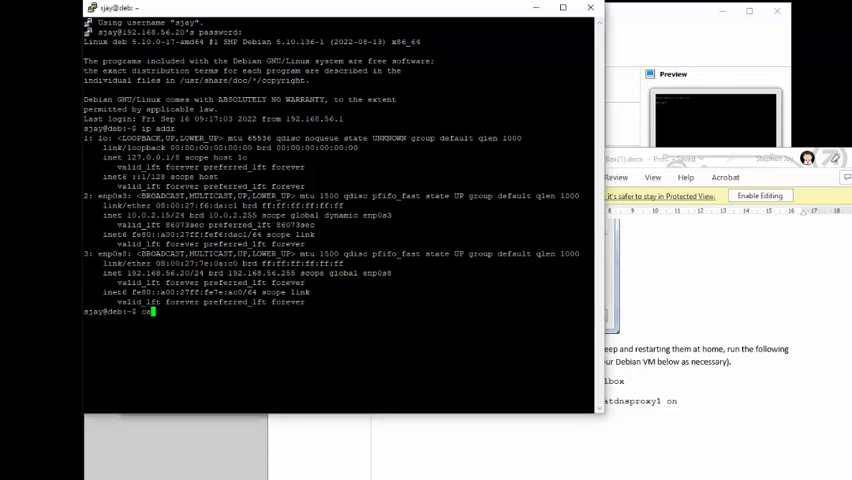
type("at /etc/network")
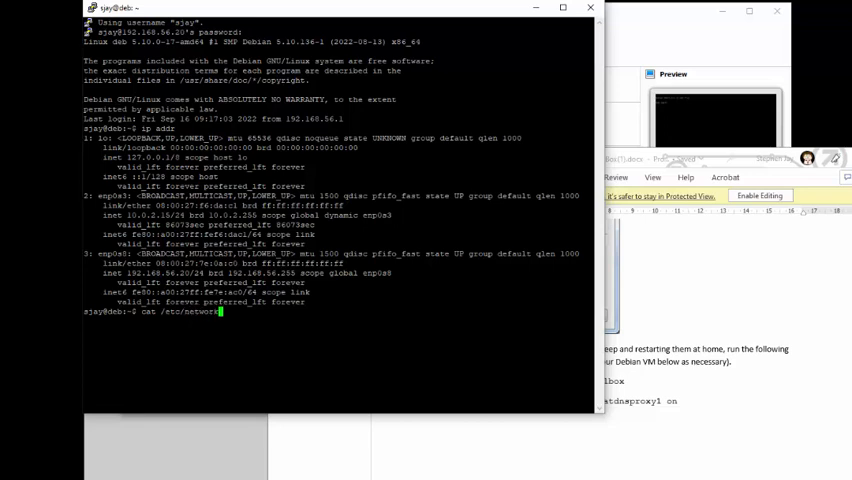
key("Return")
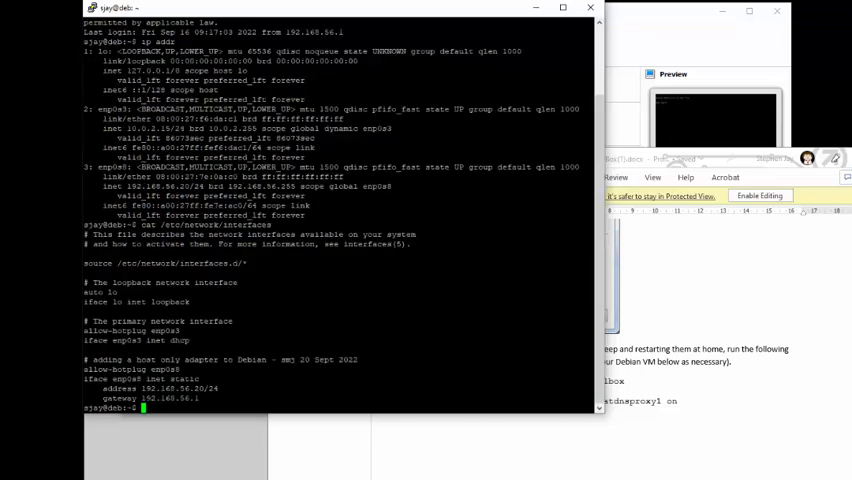
type("cat /etc")
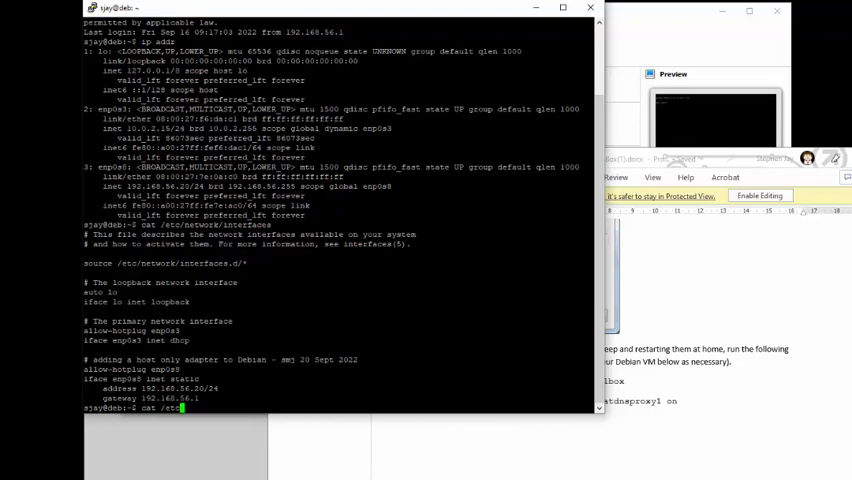
type("fstab")
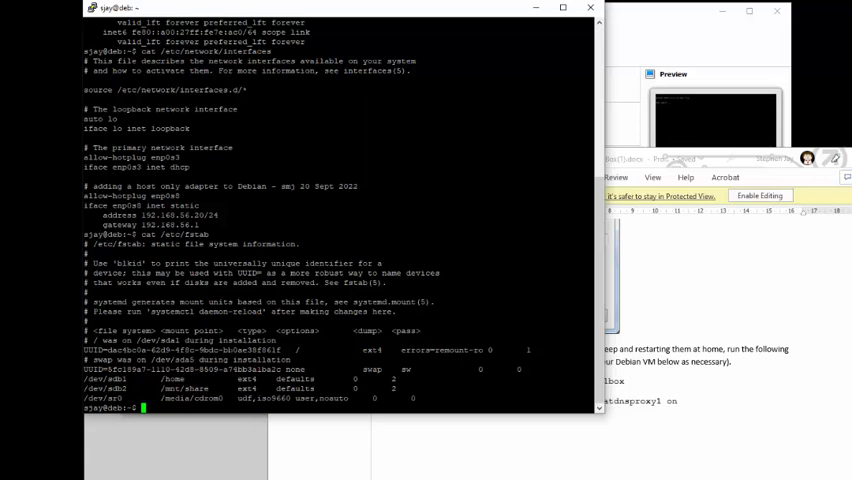
mouse_move(786, 432)
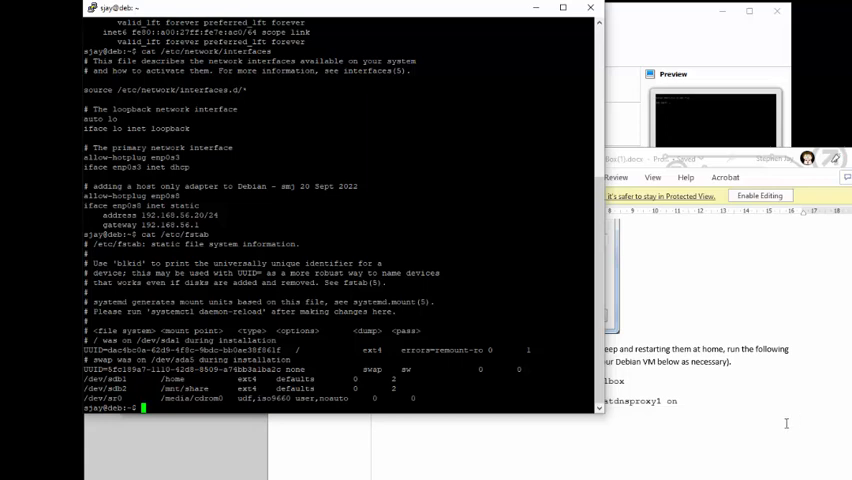